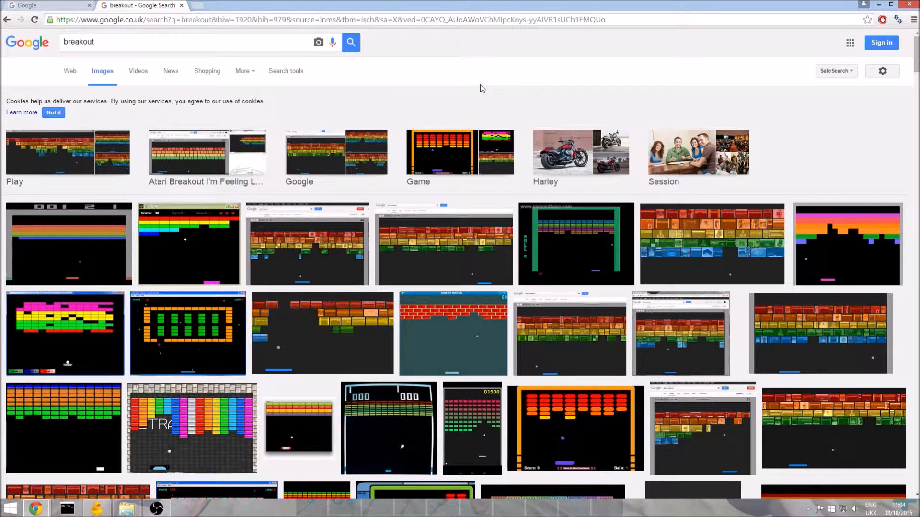
Step: Reach clockworkchilli.com, start the online WADE editor and dismiss the video tutorials
click(117, 41)
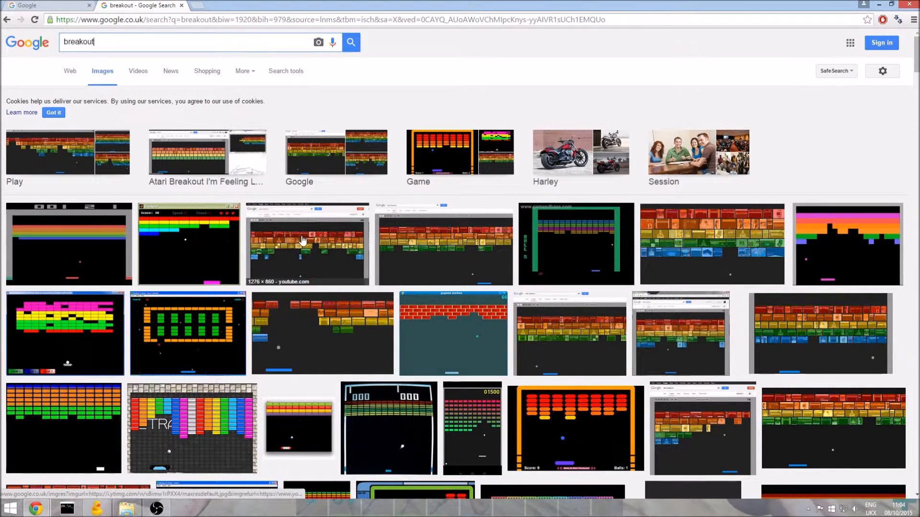
mouse_move(164, 226)
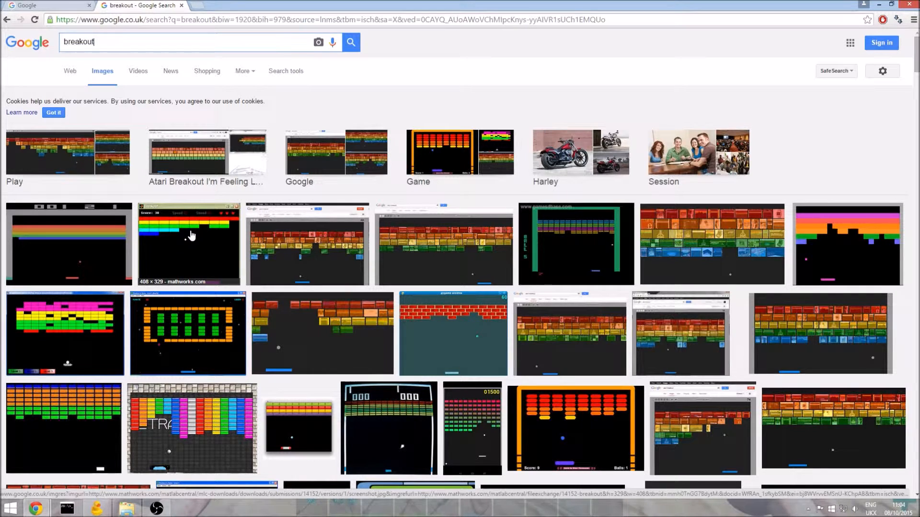
mouse_move(201, 228)
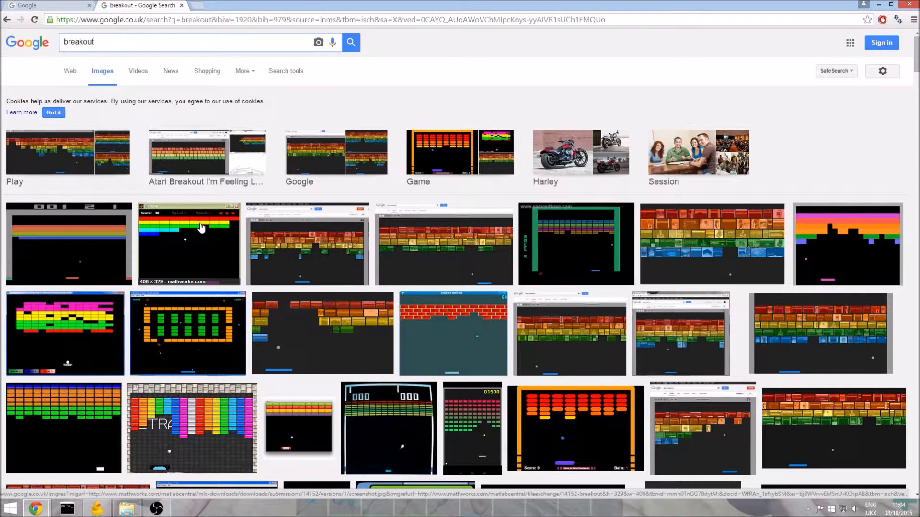
mouse_move(419, 85)
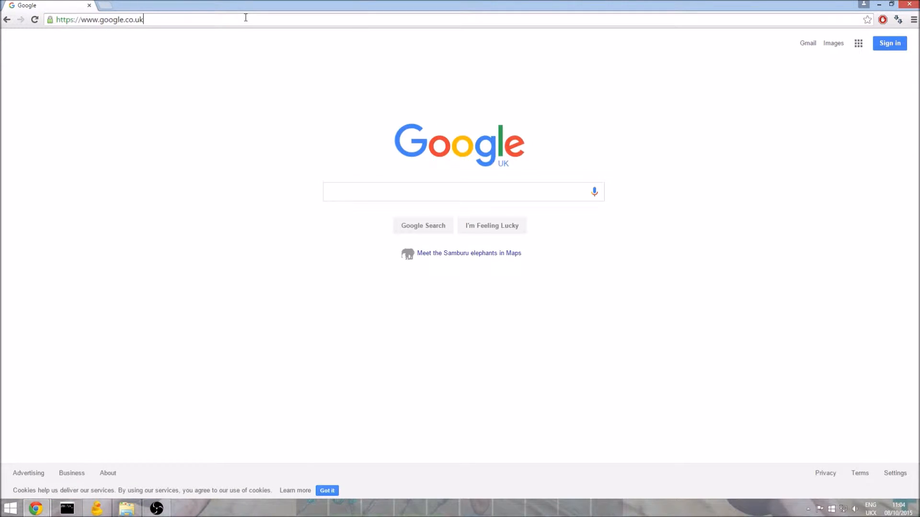
text(ww)
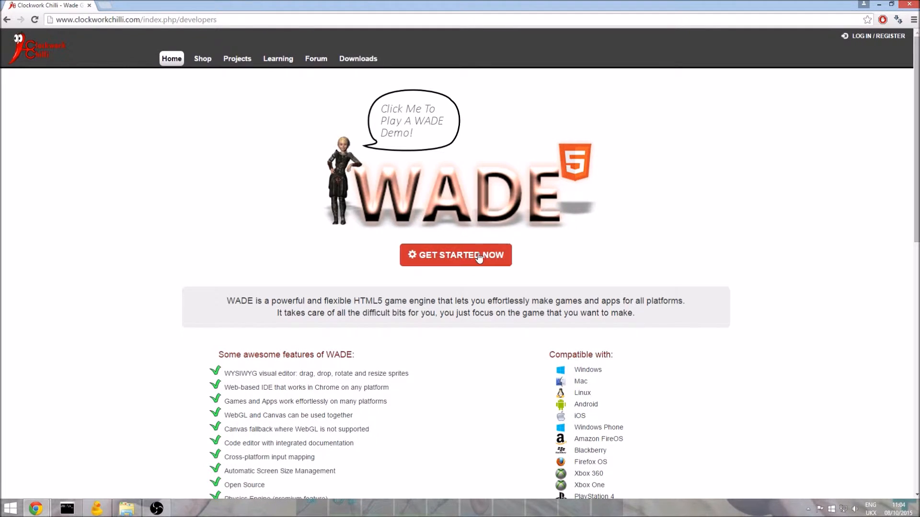
click(455, 255)
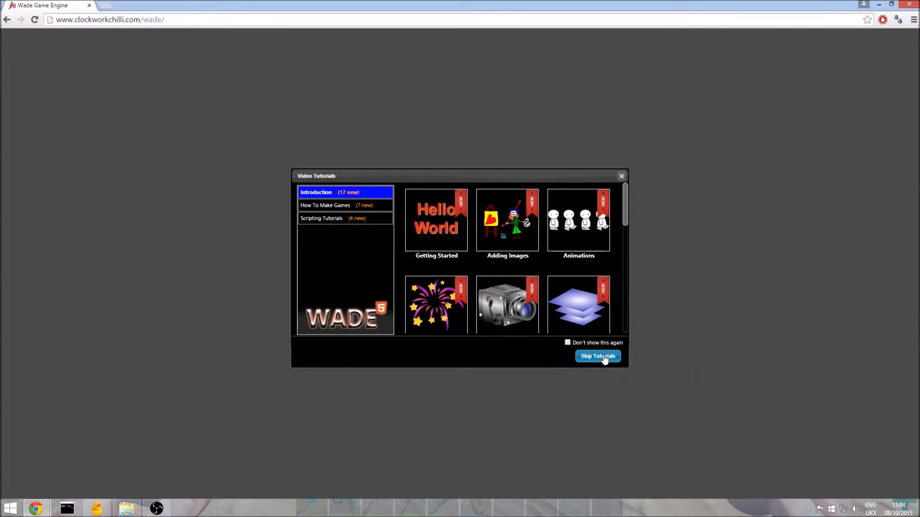
click(597, 357)
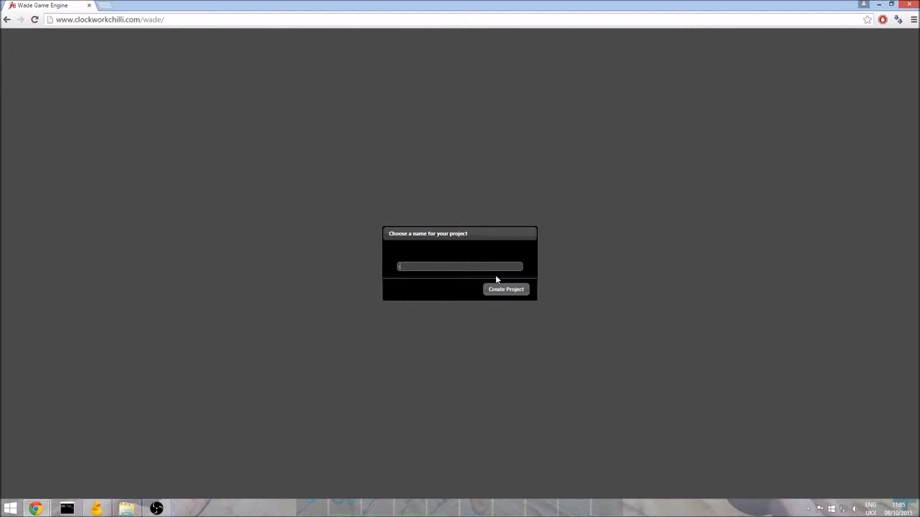
Step: Create a new project named 'block breaker'
text(block brea)
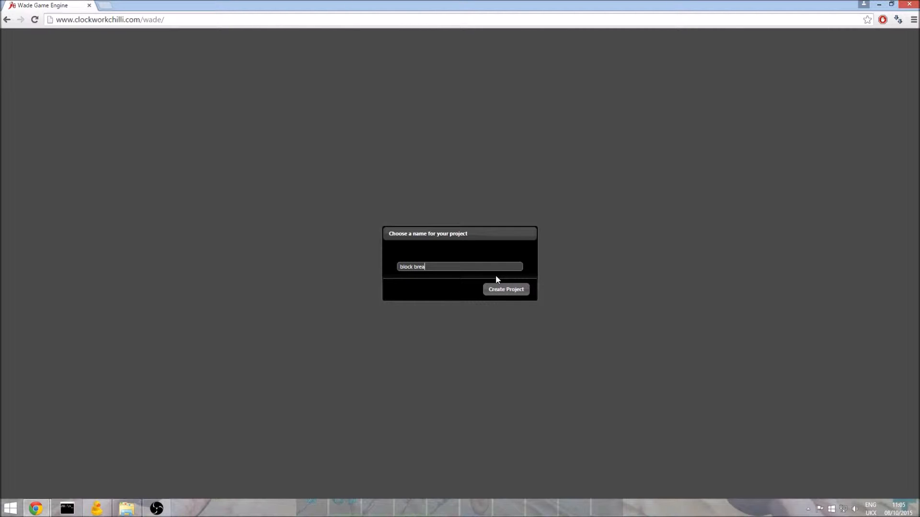
click(505, 289)
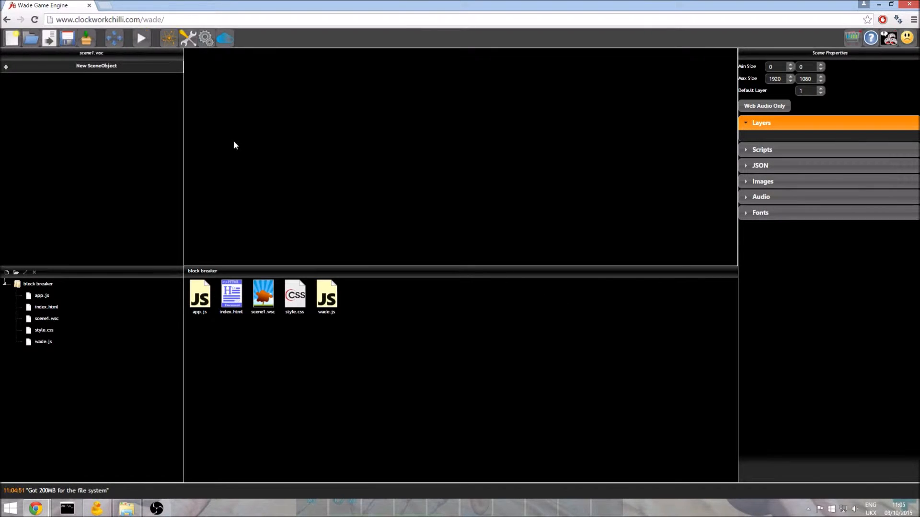
Step: Save the empty scene1 and test-run it, showing only a black preview window
click(67, 39)
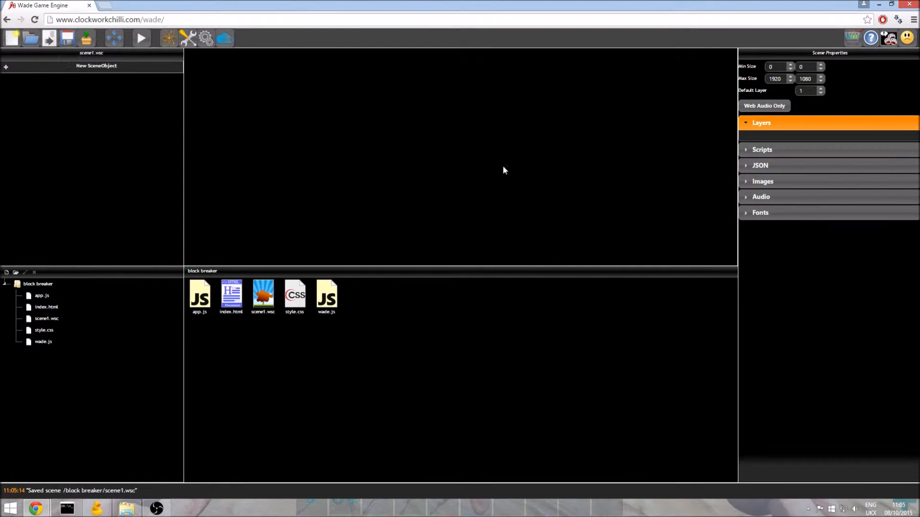
mouse_move(534, 277)
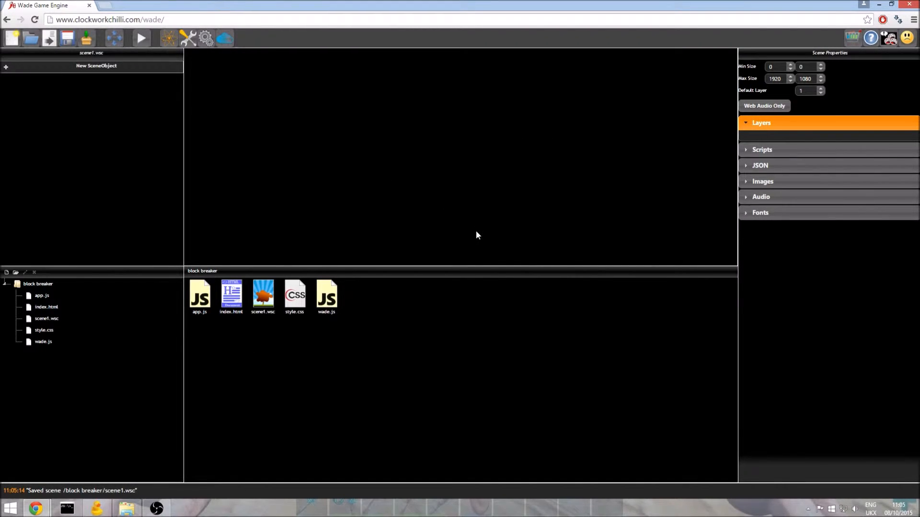
click(141, 38)
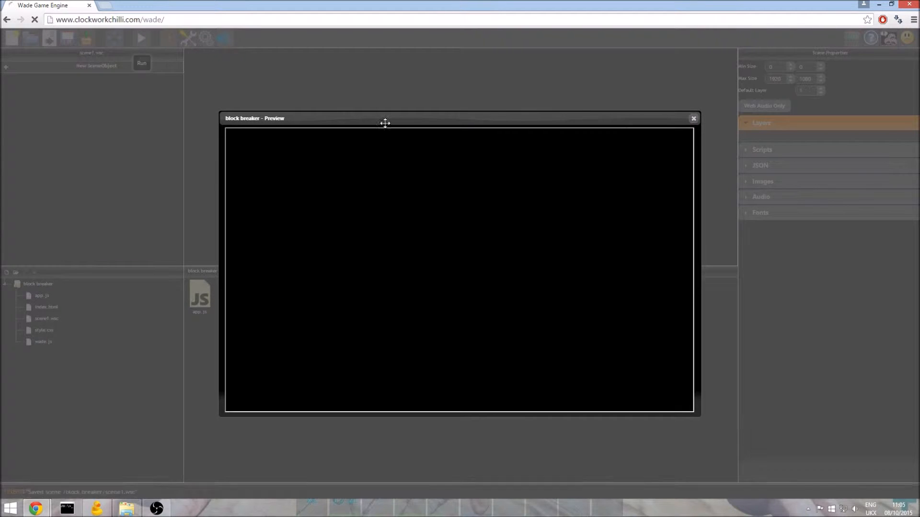
drag(385, 124, 408, 98)
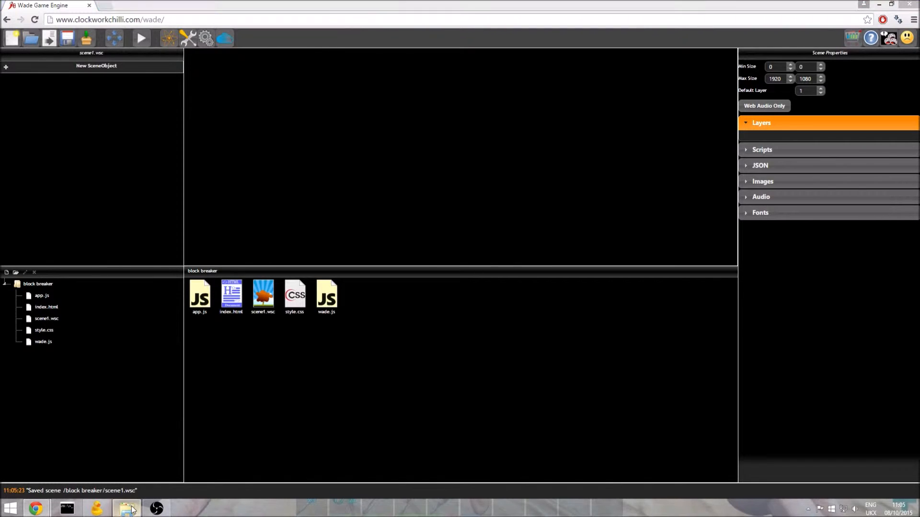
Step: Drag the demo PNG images from the demoAssets folder into the project's file panel
click(128, 508)
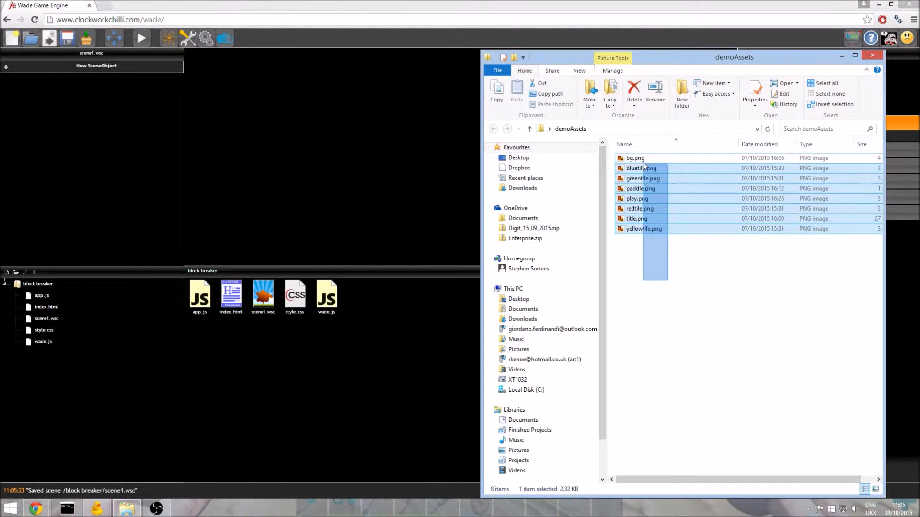
drag(639, 158, 409, 325)
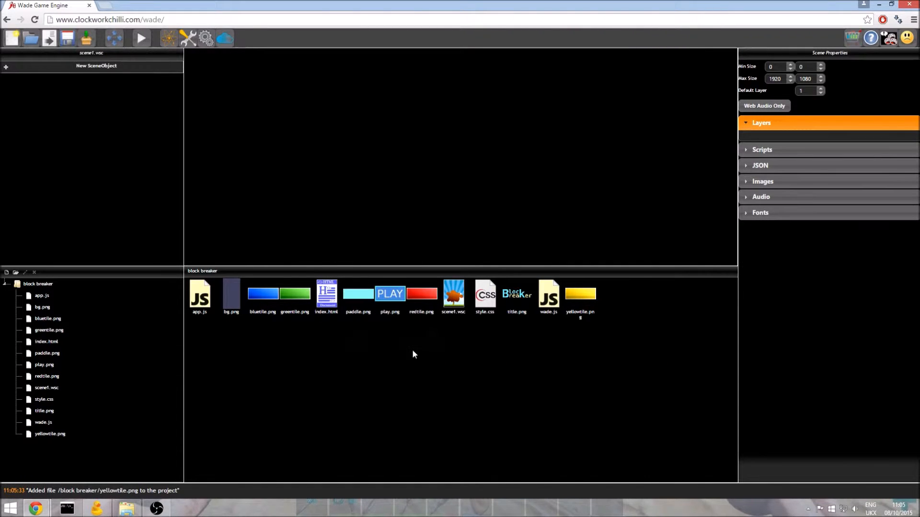
mouse_move(416, 345)
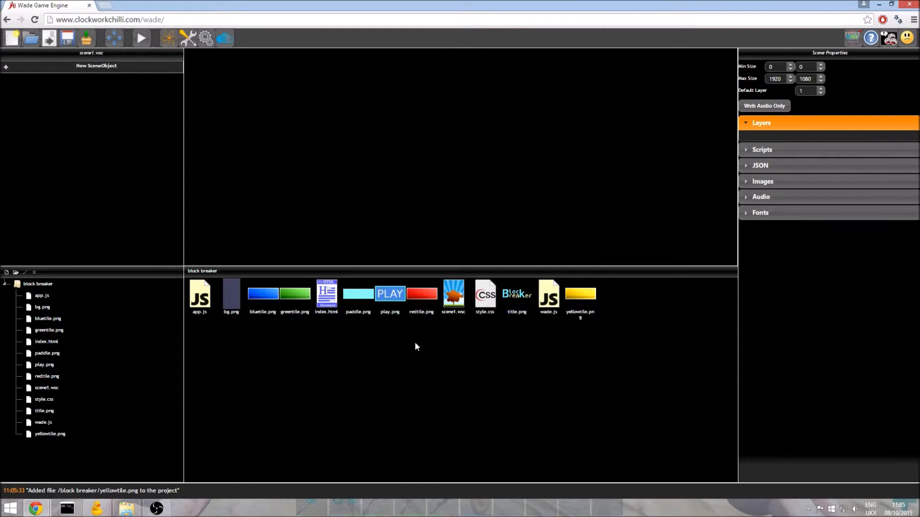
mouse_move(493, 340)
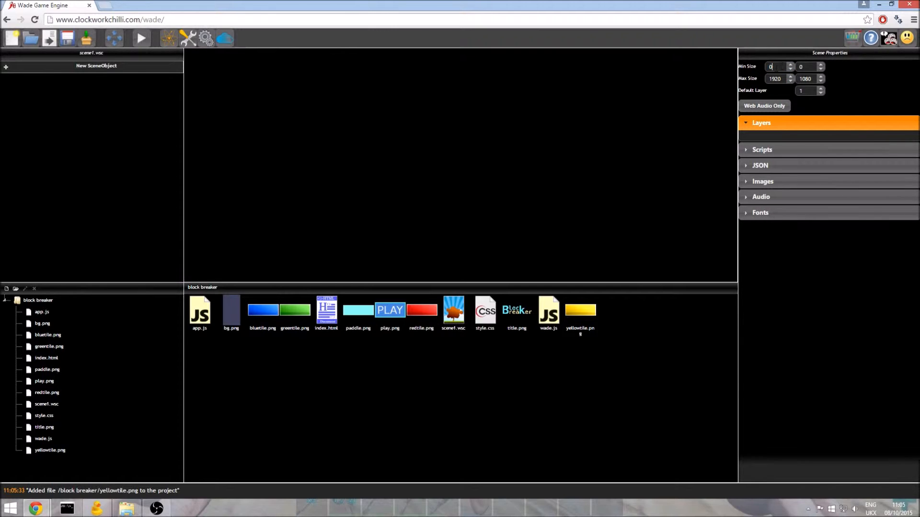
Step: Set the scene's Min and Max Size to 540 x 960, save, and pick bg.png
text(540)
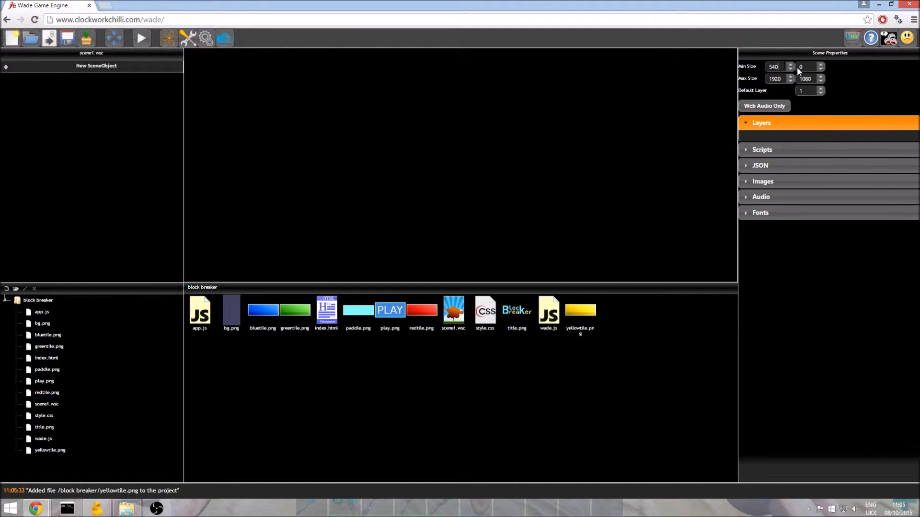
text(96)
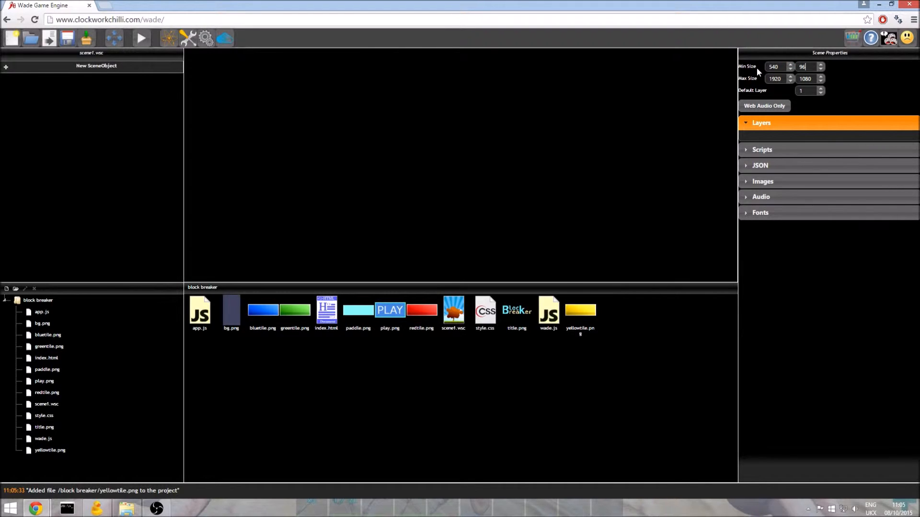
click(804, 77)
text(960)
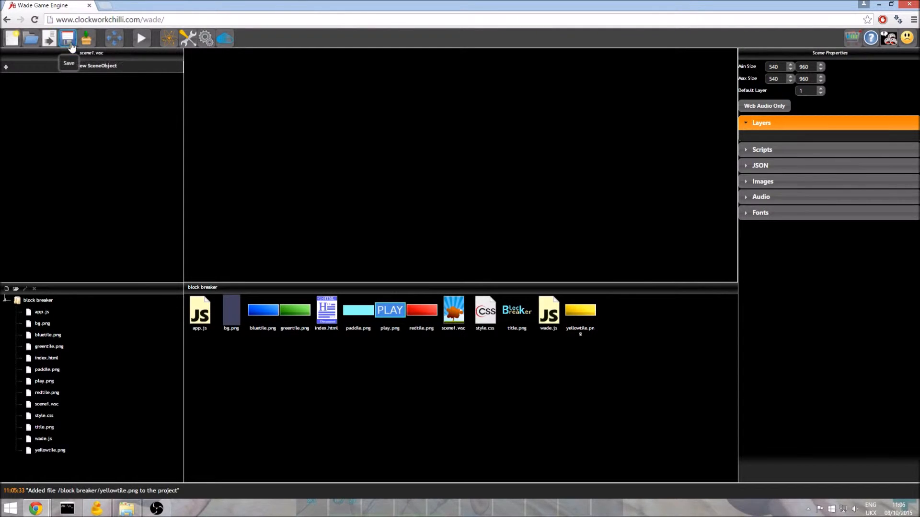
click(67, 37)
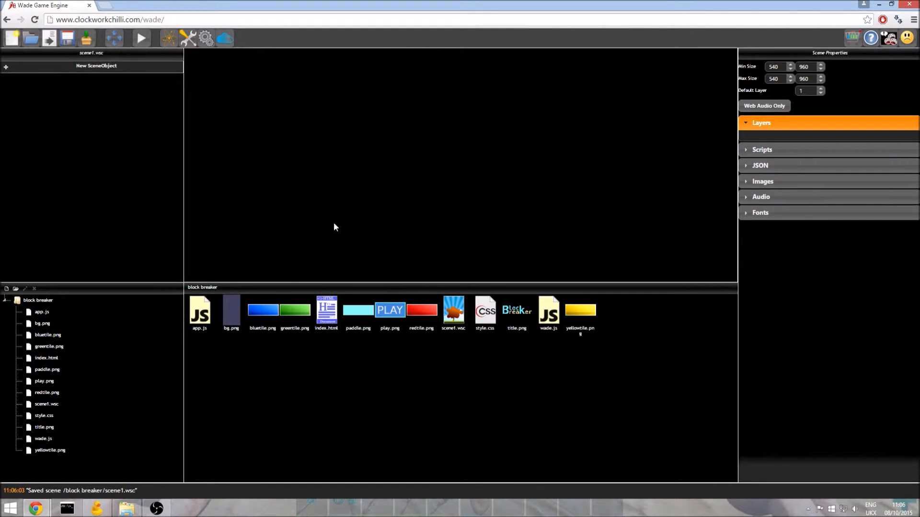
click(230, 309)
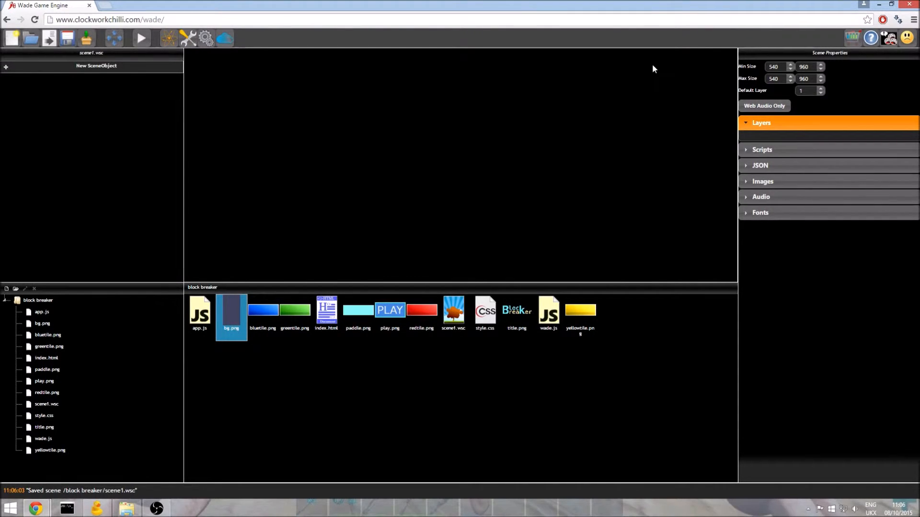
mouse_move(288, 268)
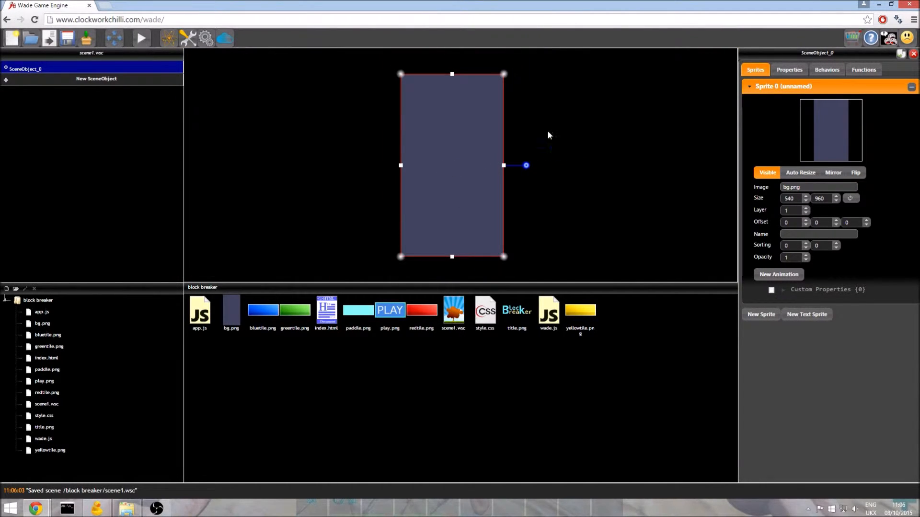
Step: Name the bg.png object 'background' at position 0,0 and save the scene
click(788, 70)
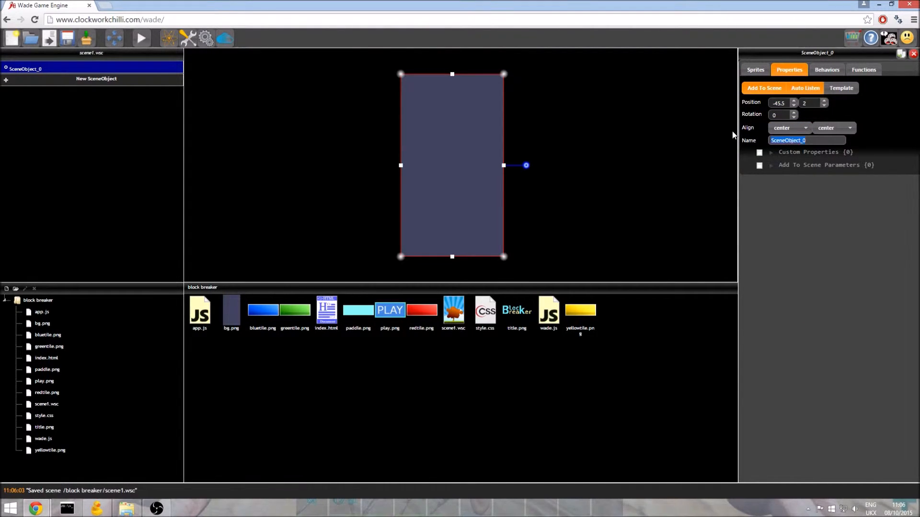
text(background)
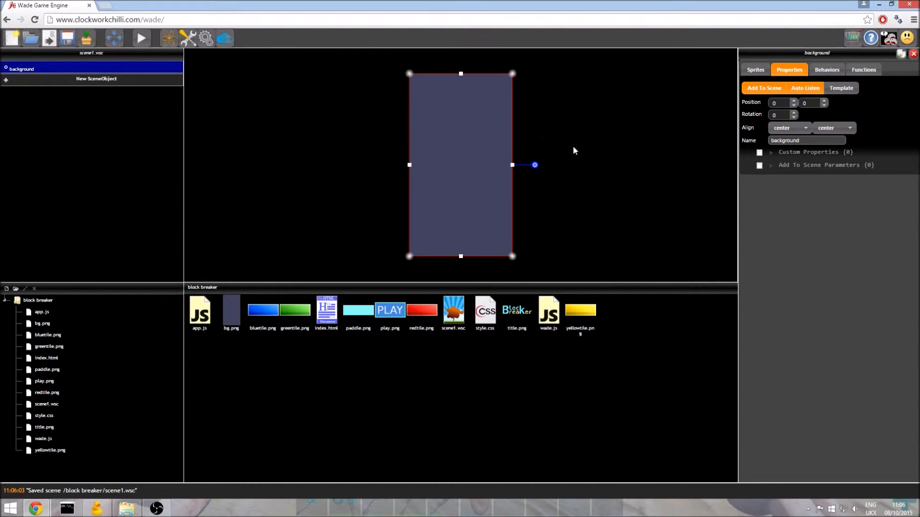
mouse_move(568, 133)
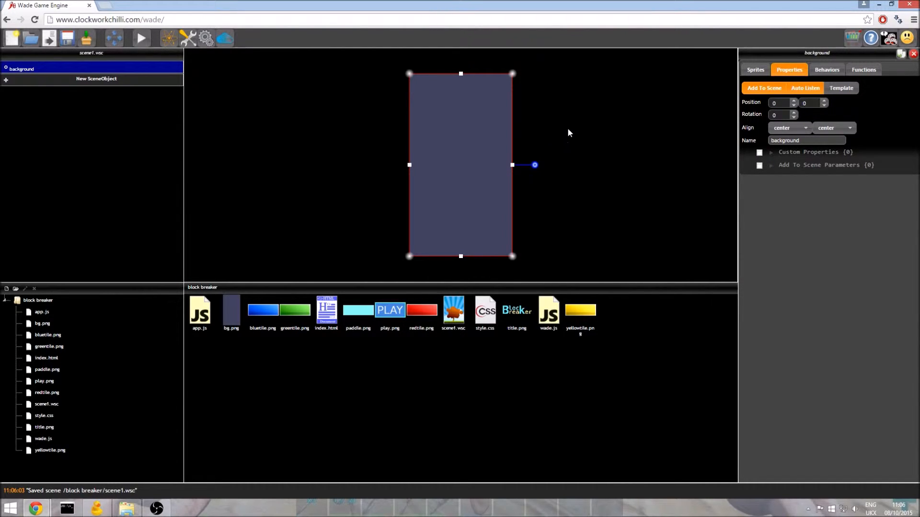
mouse_move(67, 38)
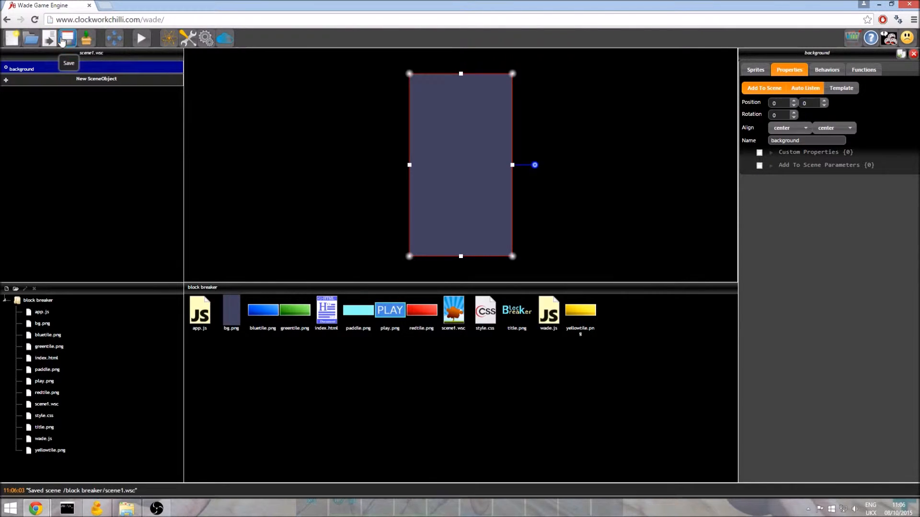
click(66, 39)
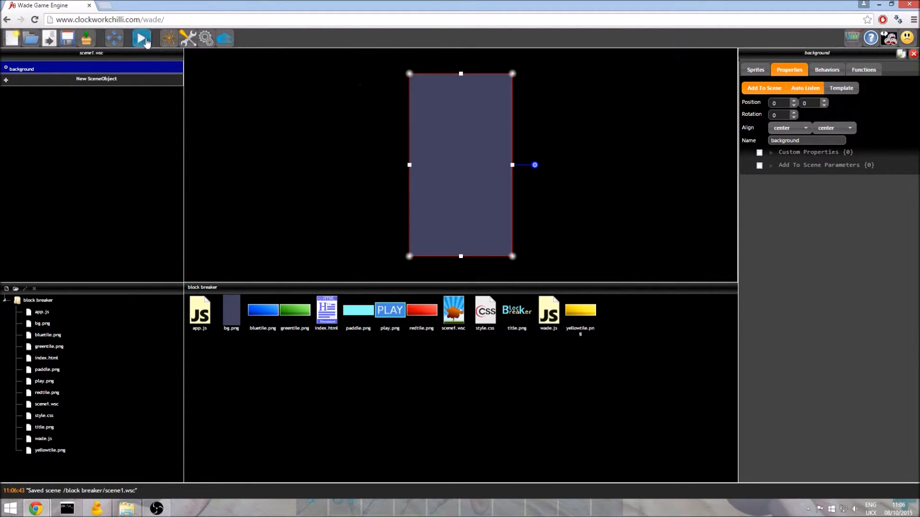
click(140, 38)
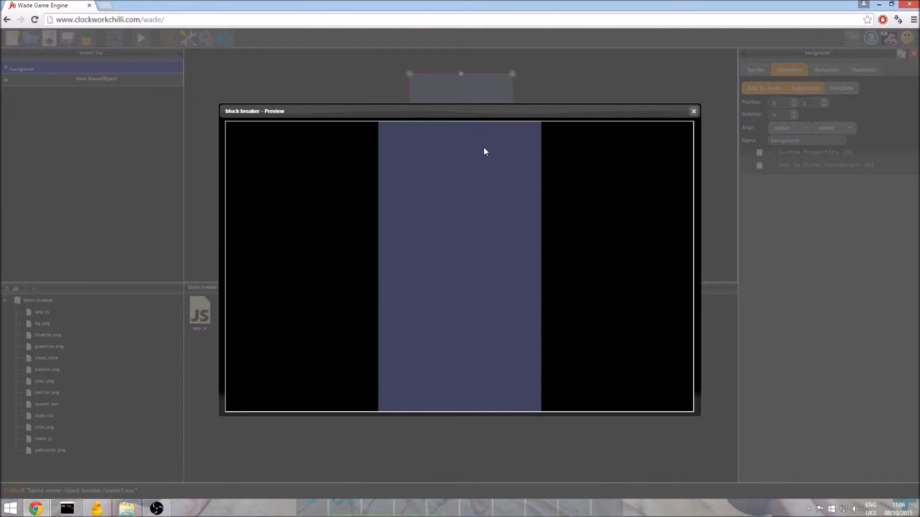
mouse_move(480, 155)
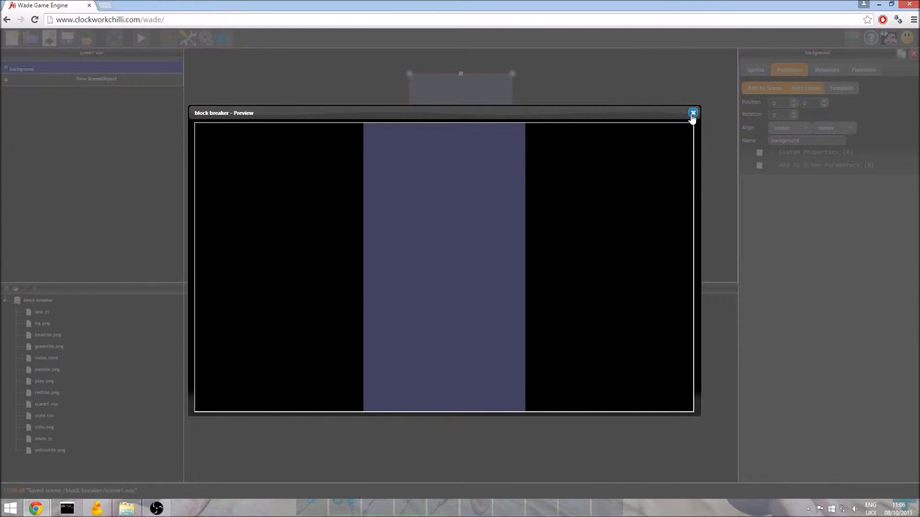
click(692, 113)
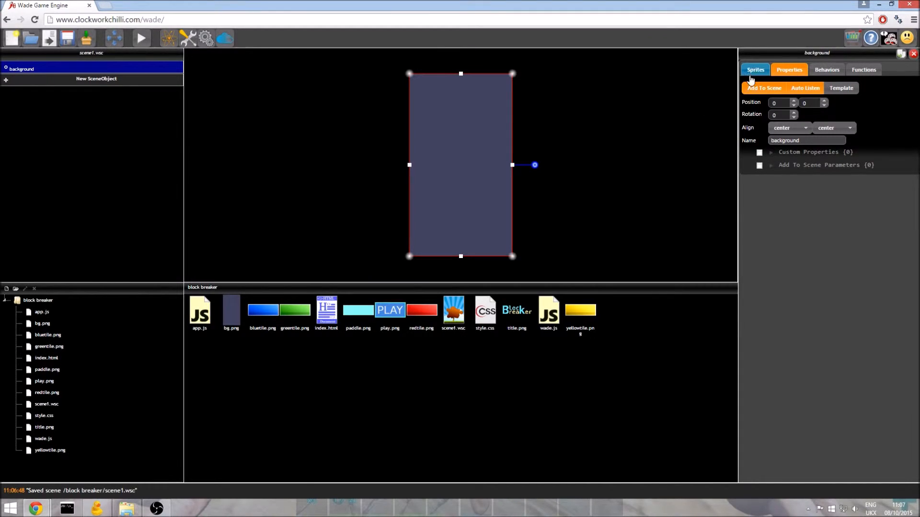
Step: Put the background object's sprite on layer 10
click(755, 69)
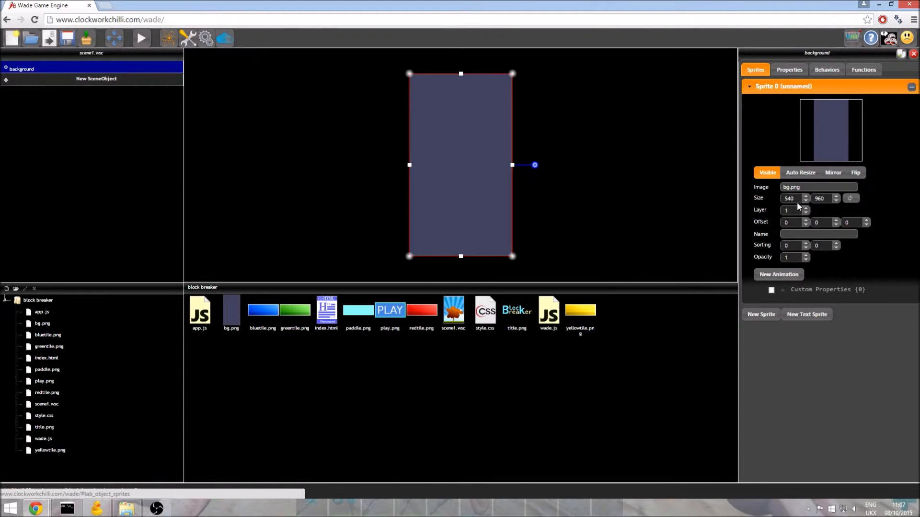
text(10)
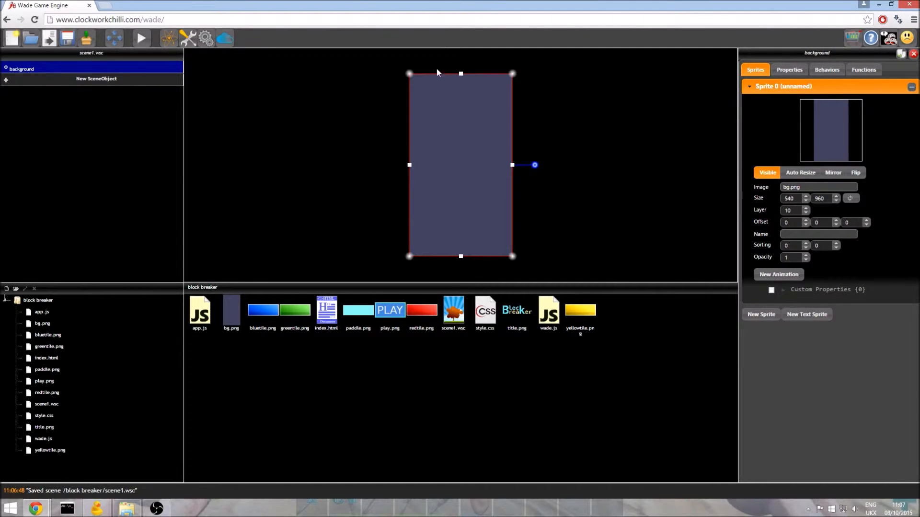
mouse_move(713, 198)
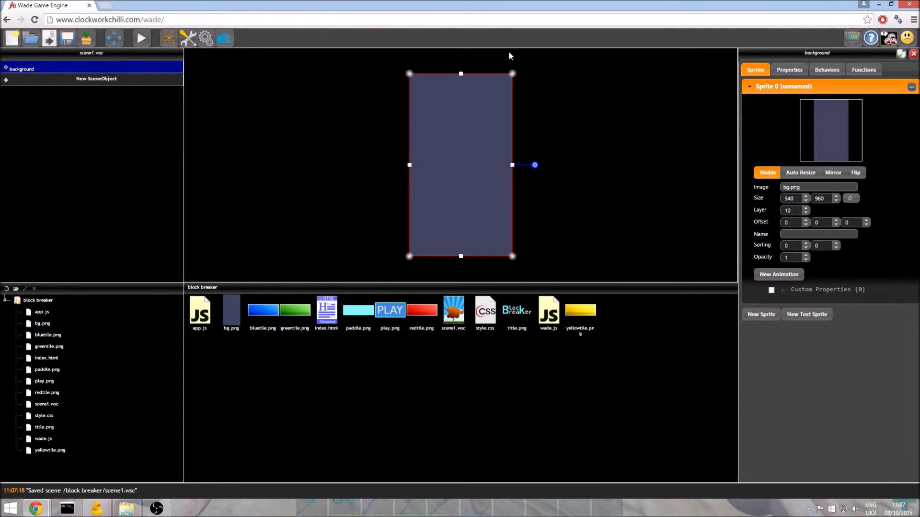
mouse_move(464, 128)
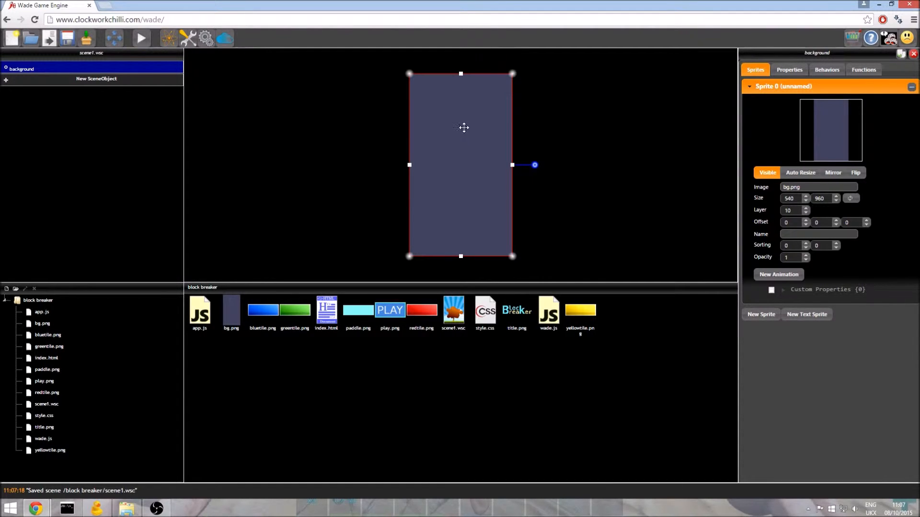
mouse_move(516, 57)
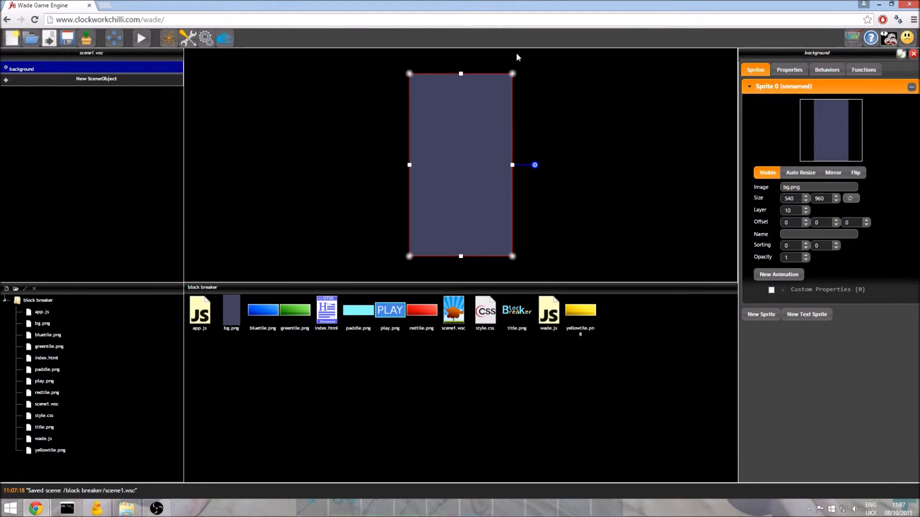
mouse_move(589, 149)
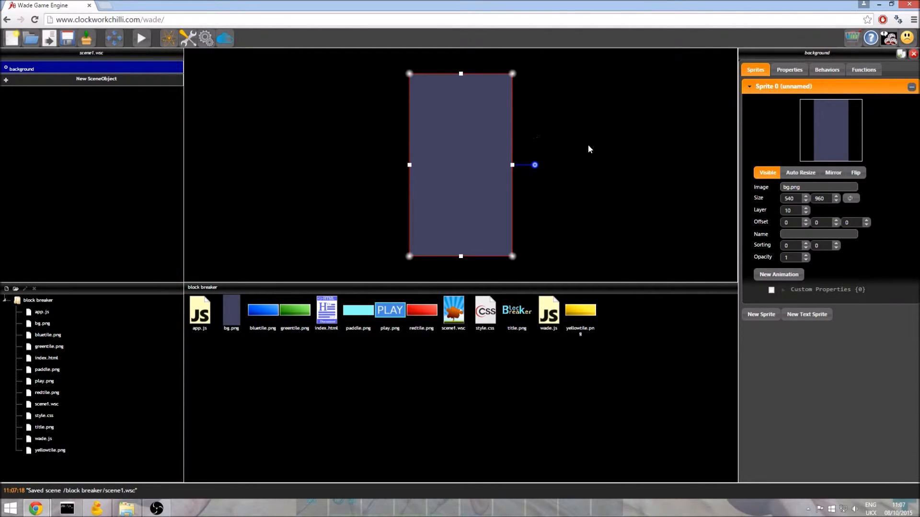
mouse_move(596, 146)
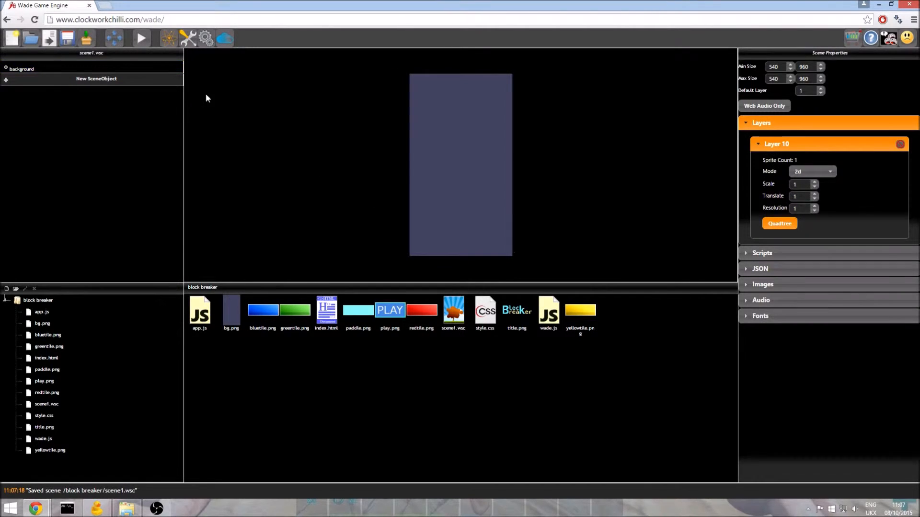
mouse_move(223, 143)
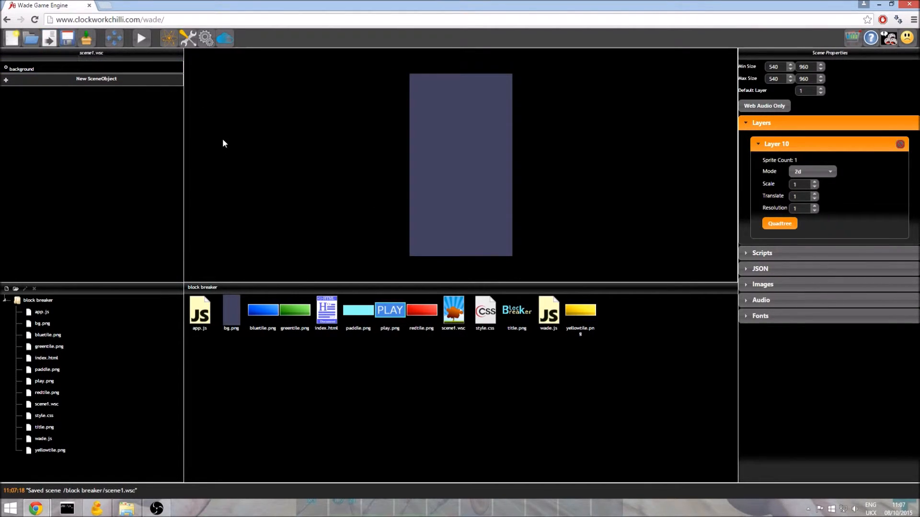
mouse_move(431, 230)
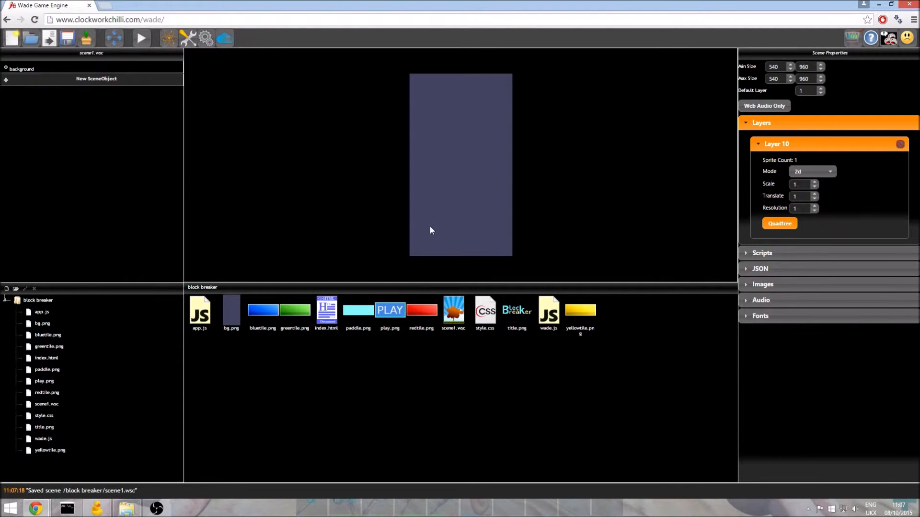
mouse_move(516, 310)
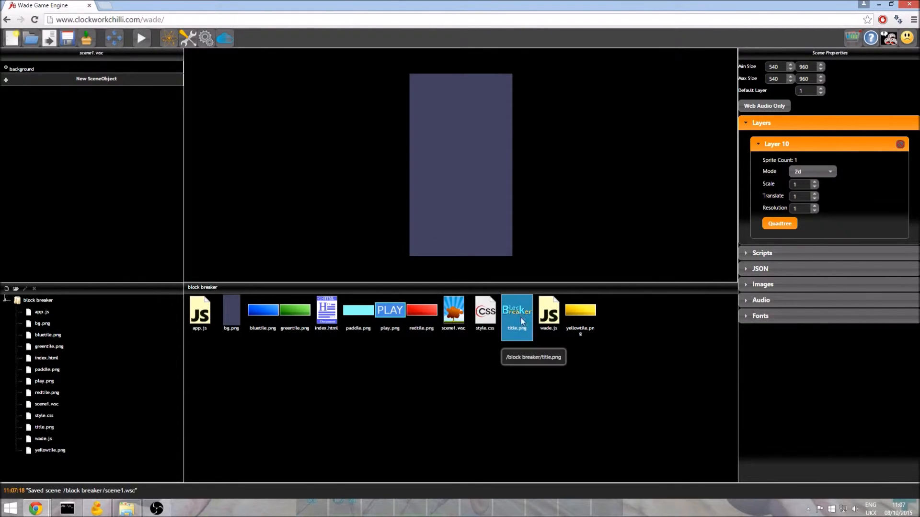
mouse_move(517, 320)
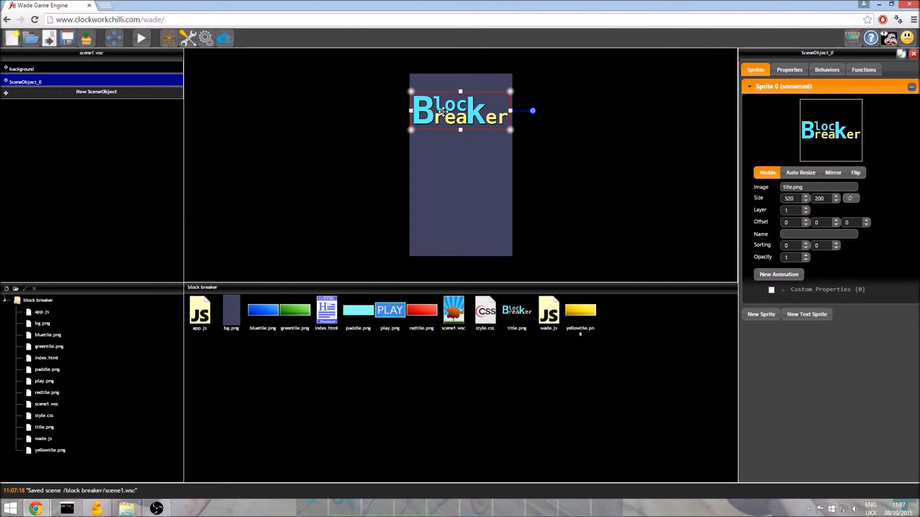
Step: Name the title.png object 'title'
click(818, 234)
text(t)
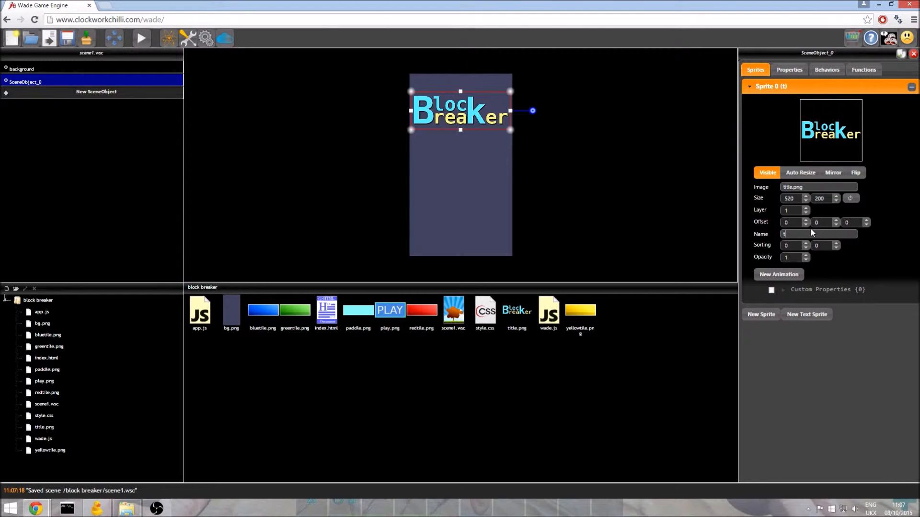
click(789, 70)
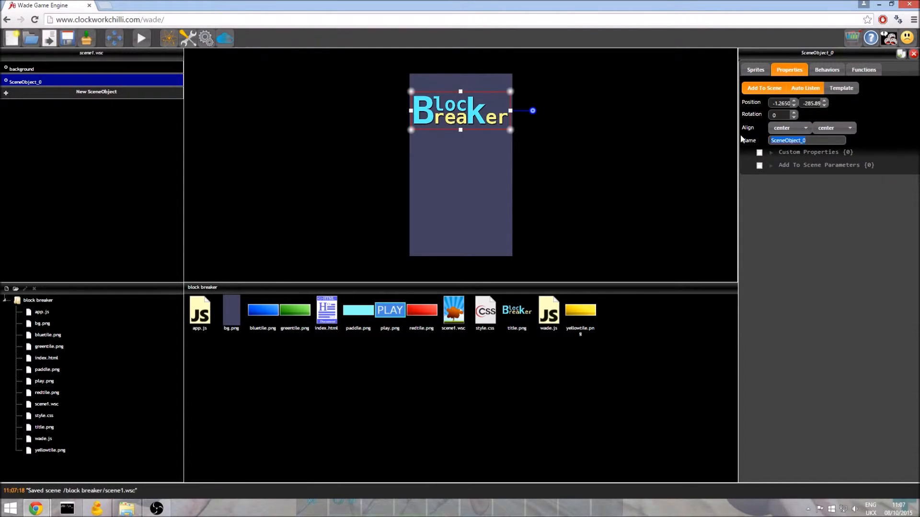
text(title)
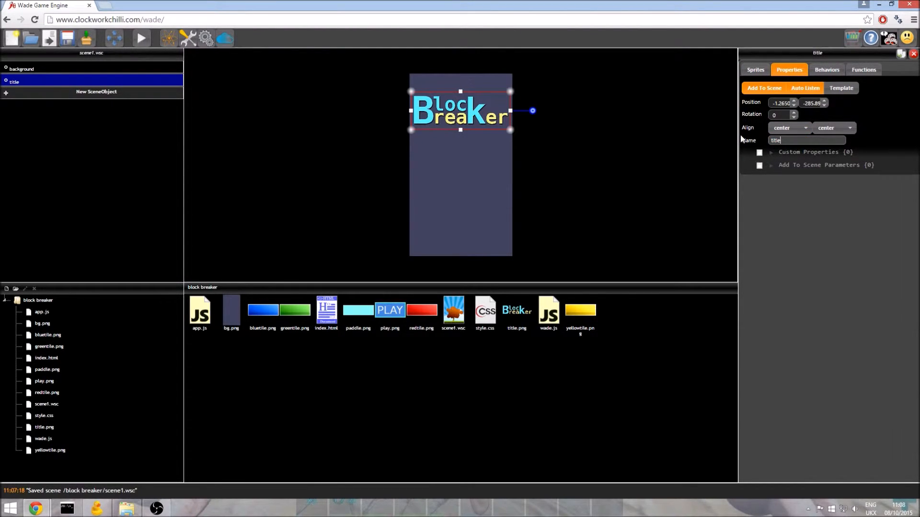
Step: Set the title's position to 0, -340 so it sits centred near the top
text(0)
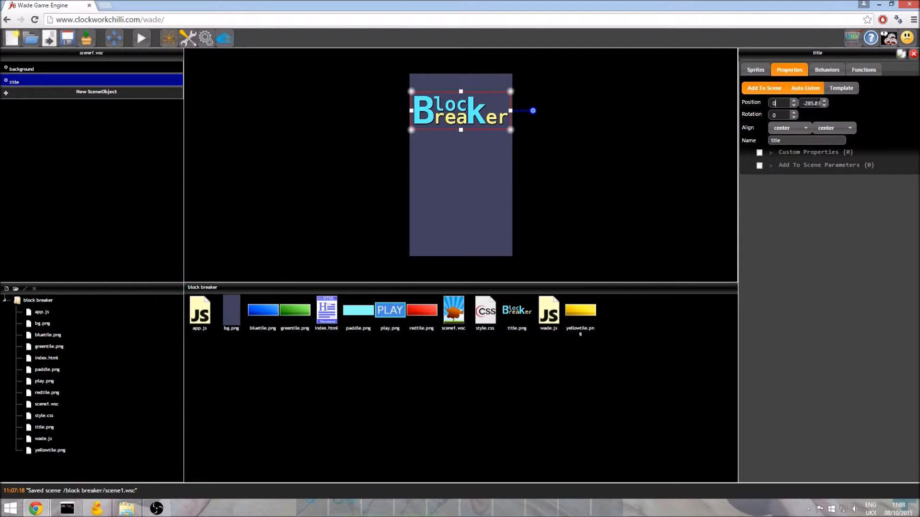
click(812, 102)
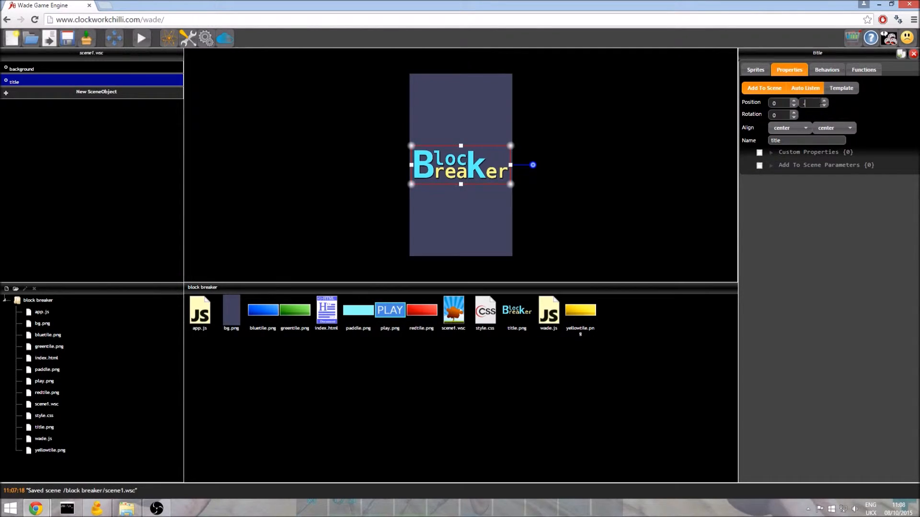
text(-340)
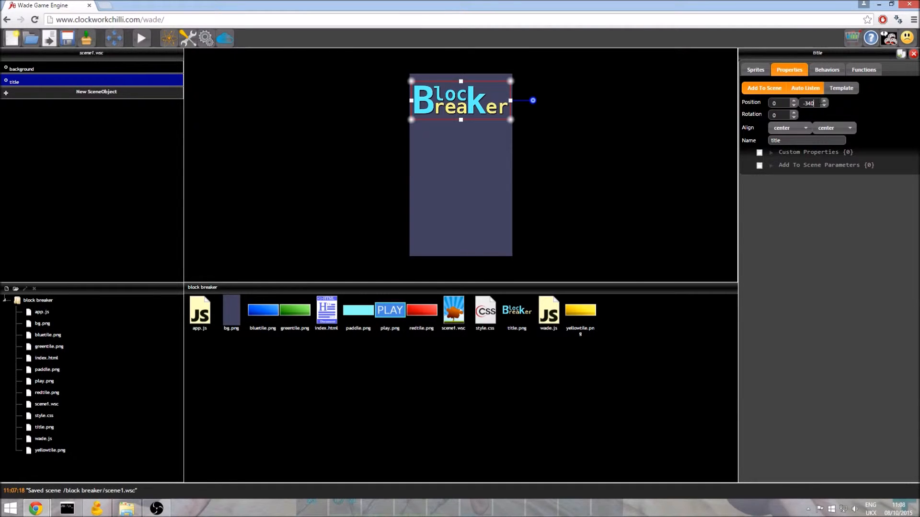
click(206, 38)
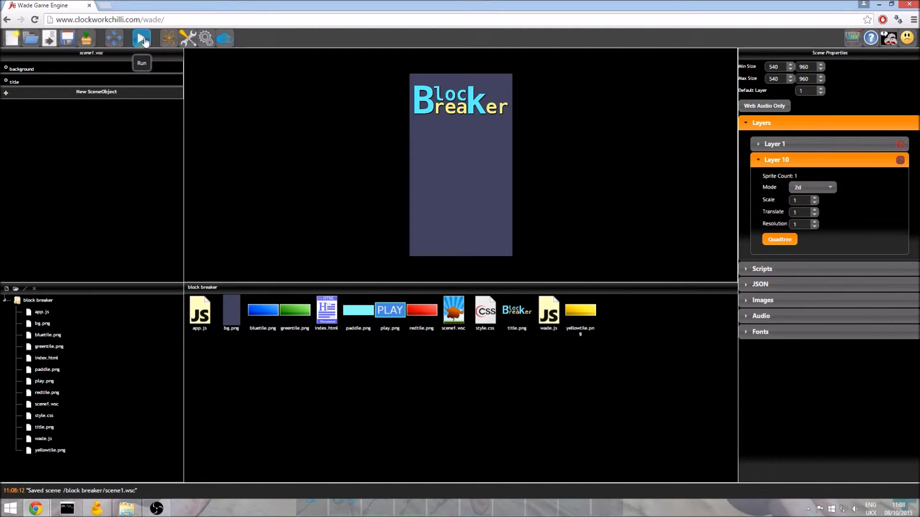
click(140, 39)
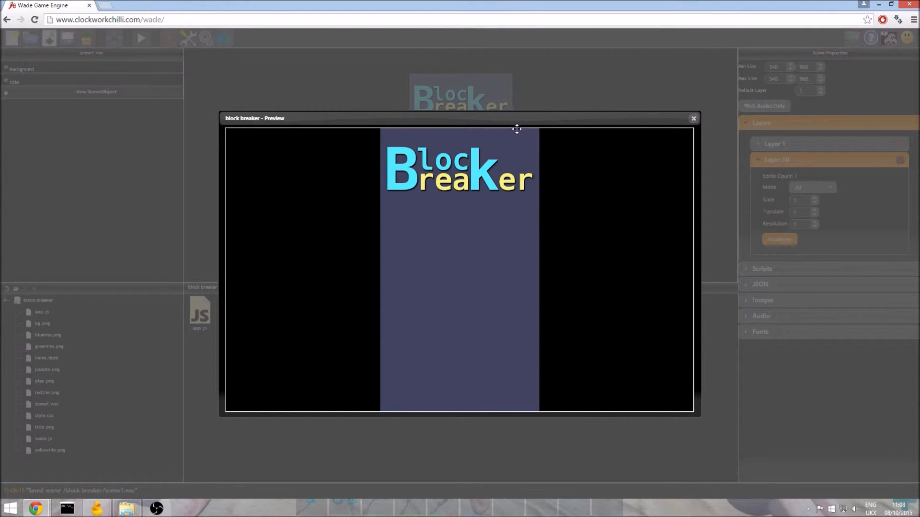
mouse_move(482, 174)
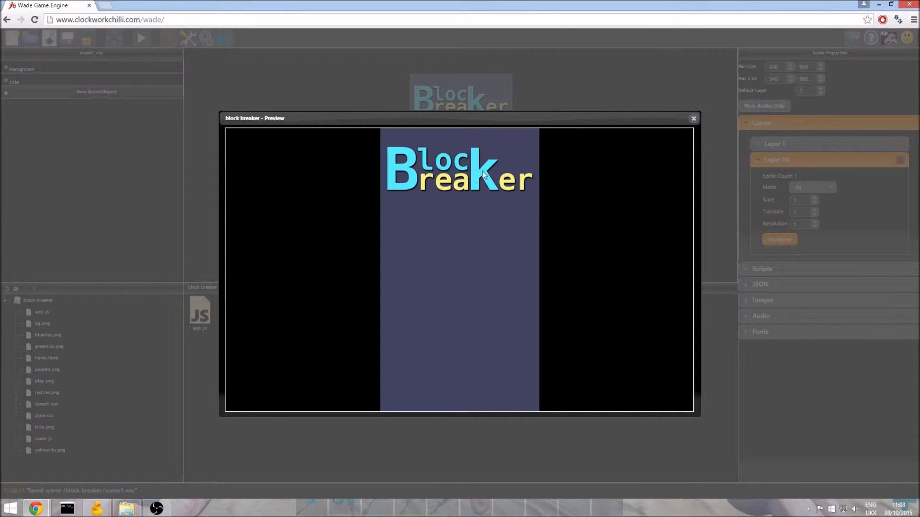
click(693, 118)
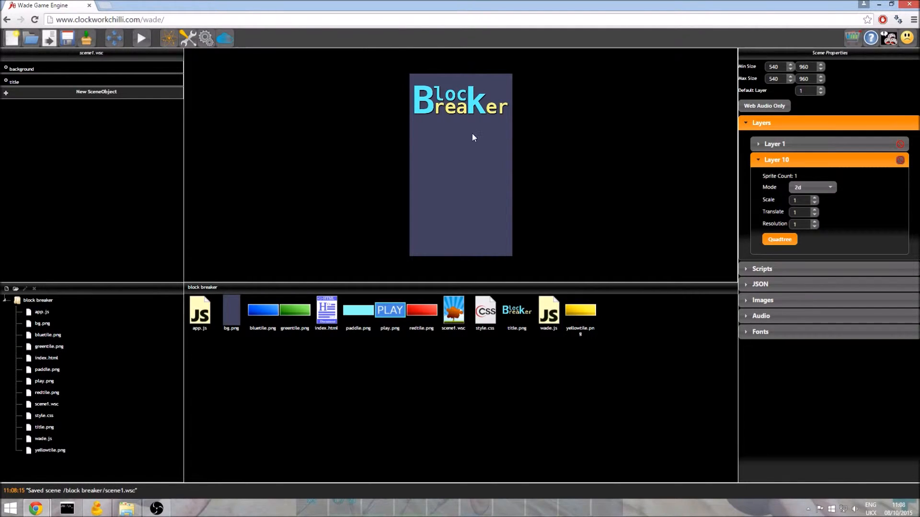
mouse_move(427, 128)
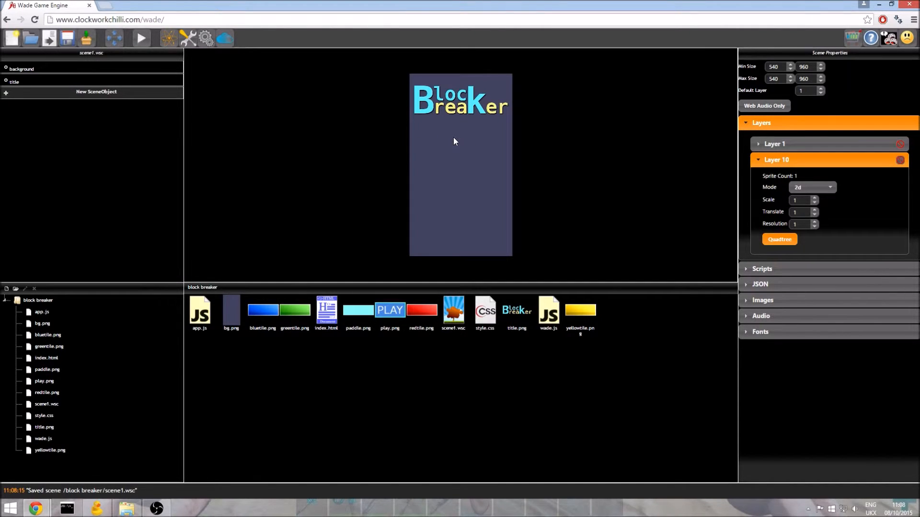
mouse_move(440, 129)
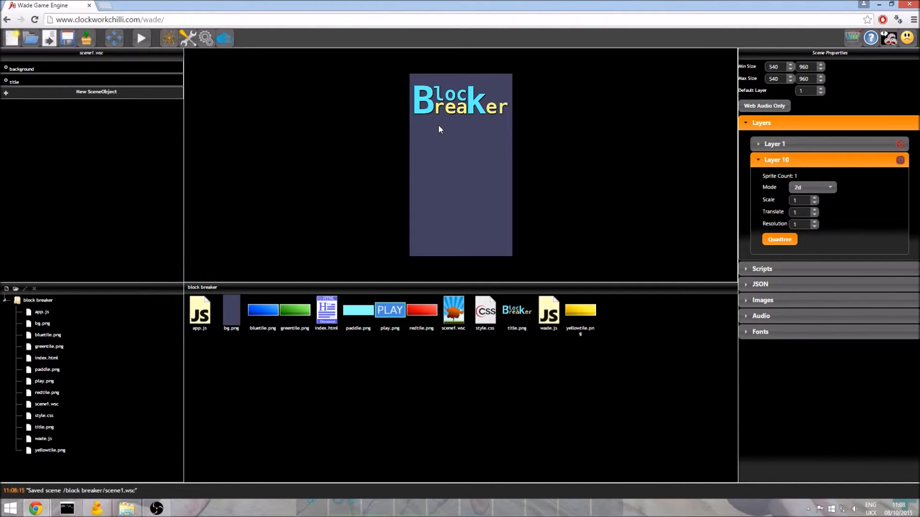
mouse_move(541, 149)
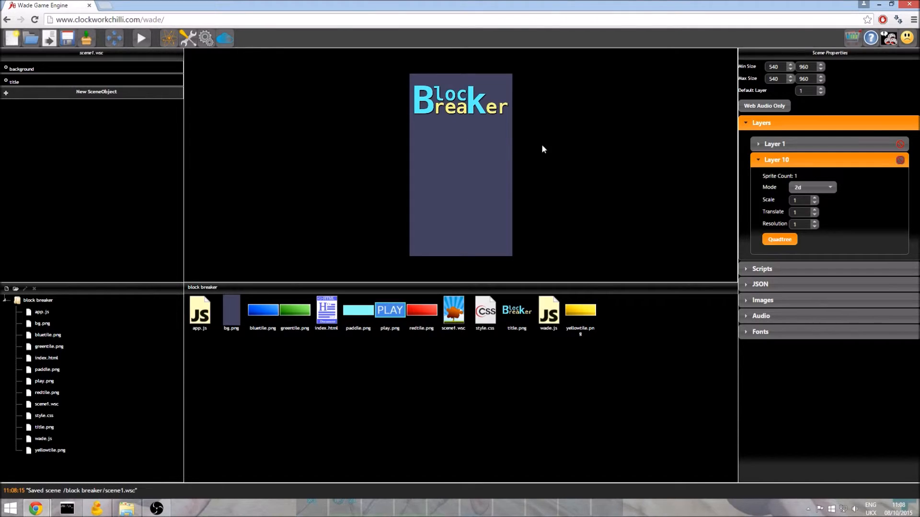
mouse_move(484, 168)
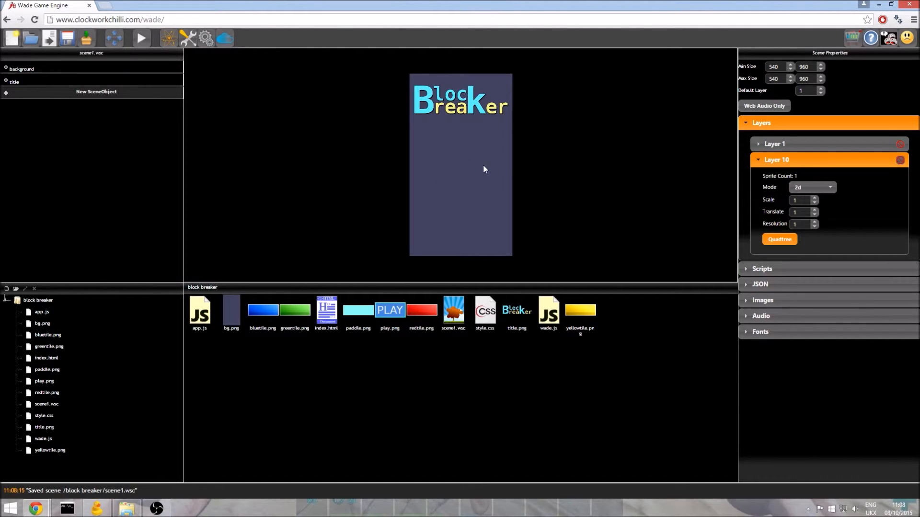
mouse_move(567, 179)
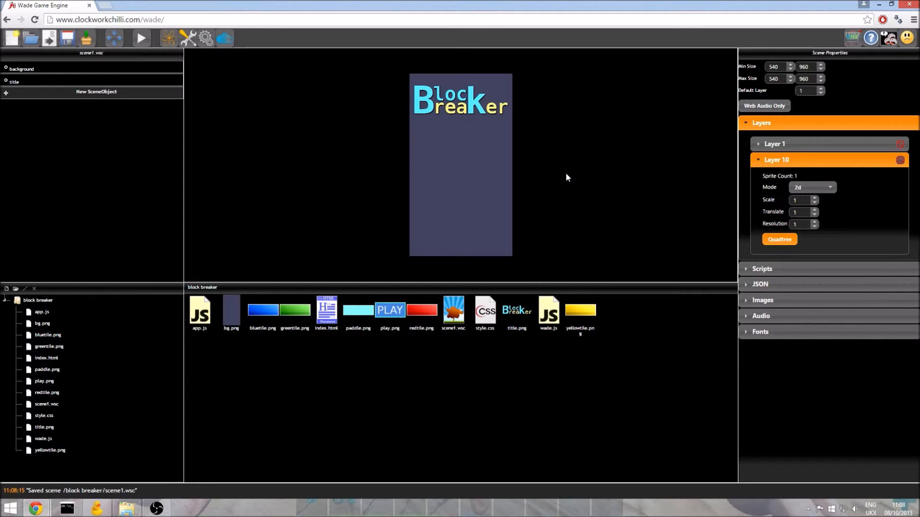
mouse_move(411, 178)
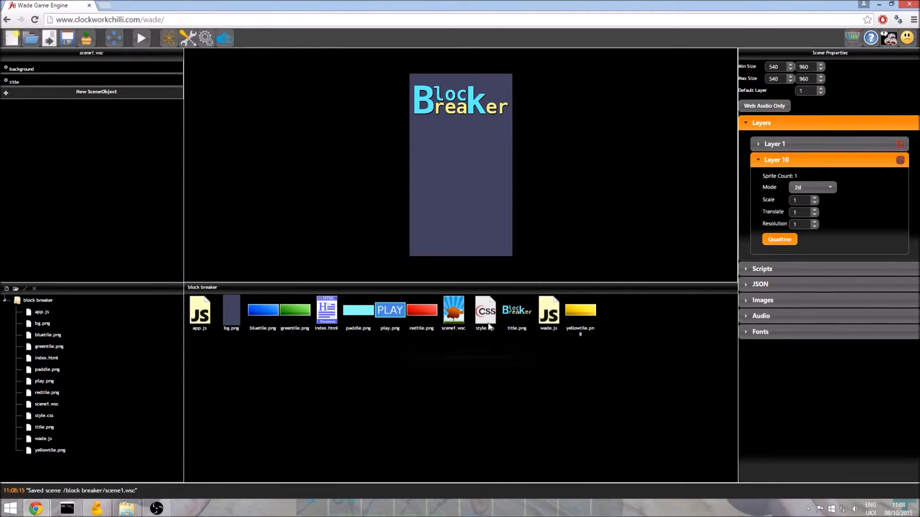
mouse_move(378, 210)
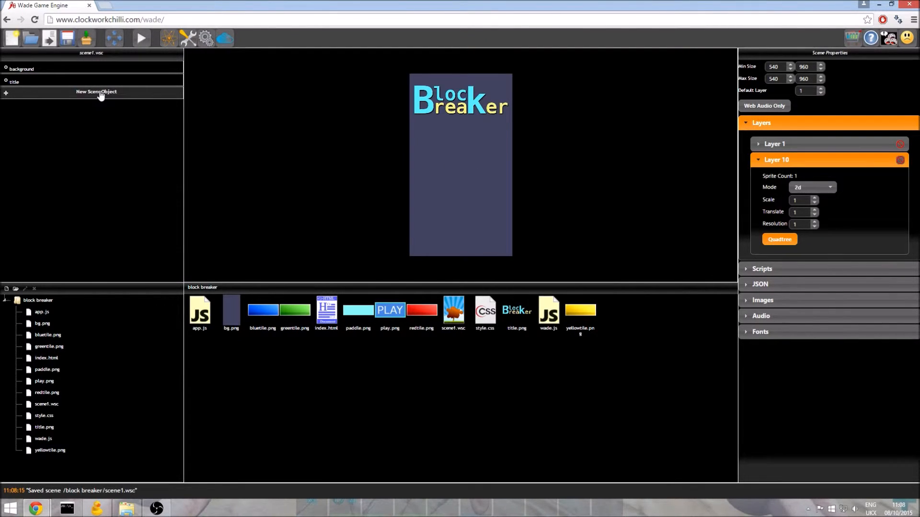
Step: Add a new empty SceneObject below the title and name it 'instructions'
click(96, 92)
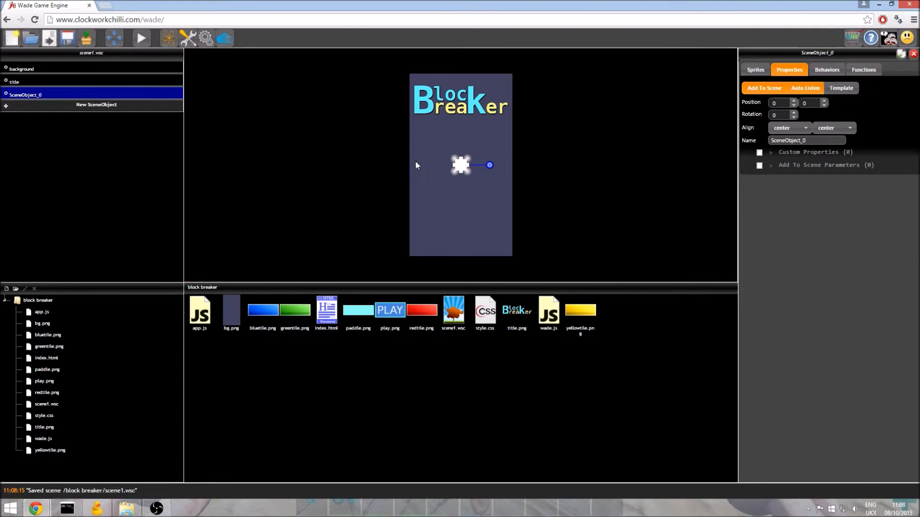
drag(461, 166, 461, 163)
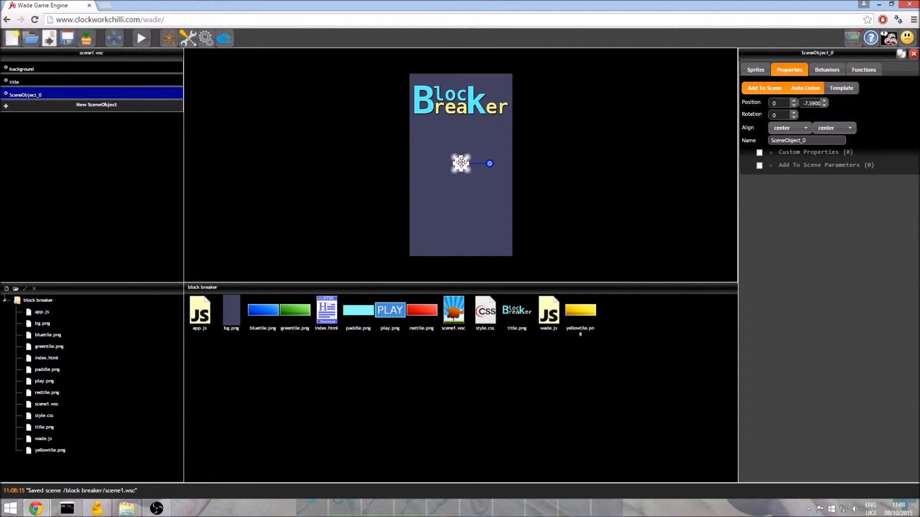
drag(461, 163, 458, 138)
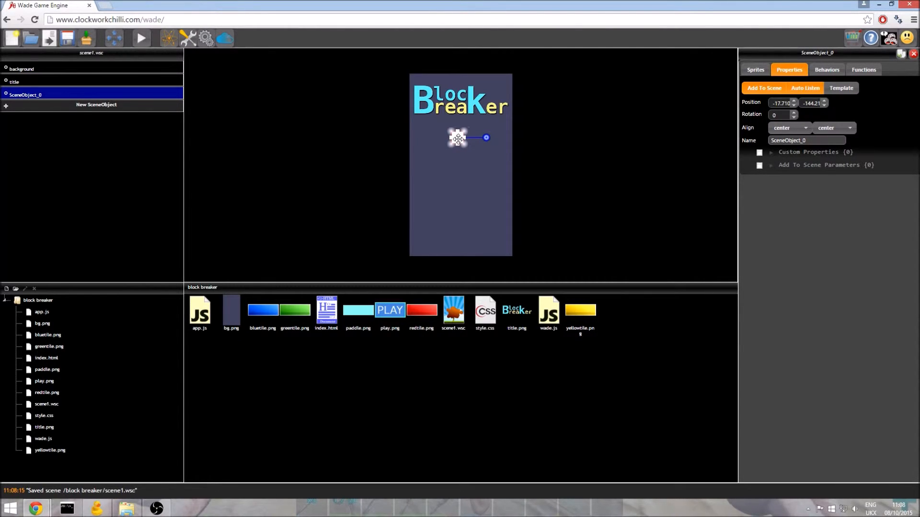
click(807, 140)
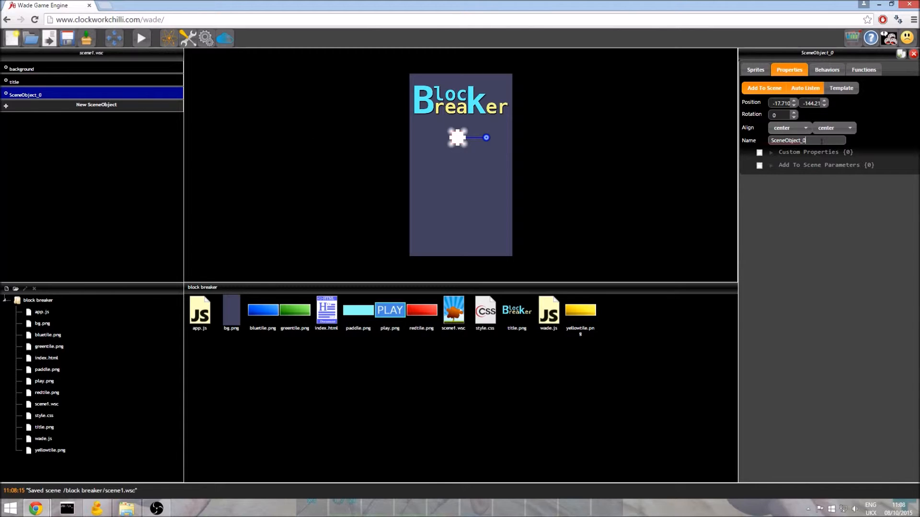
text(instructions)
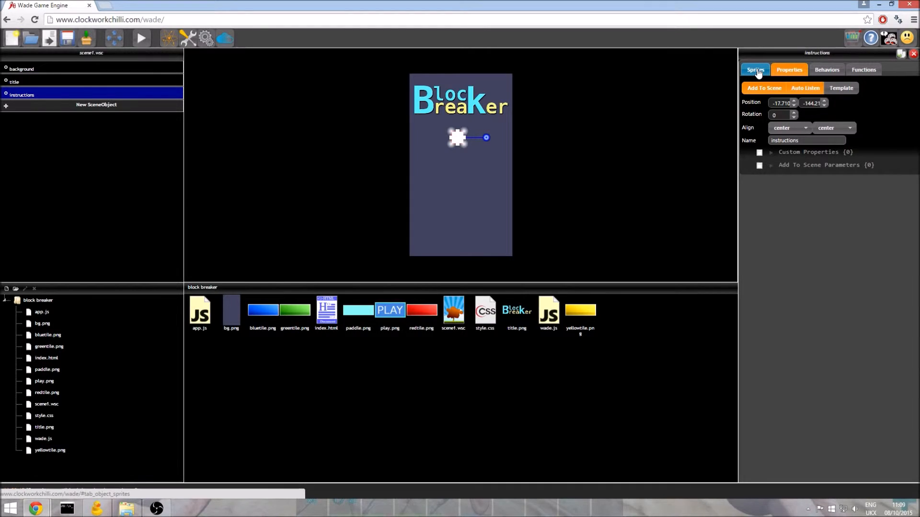
Step: Replace the default square sprite with a text sprite coloured white in 32px Arial
click(756, 69)
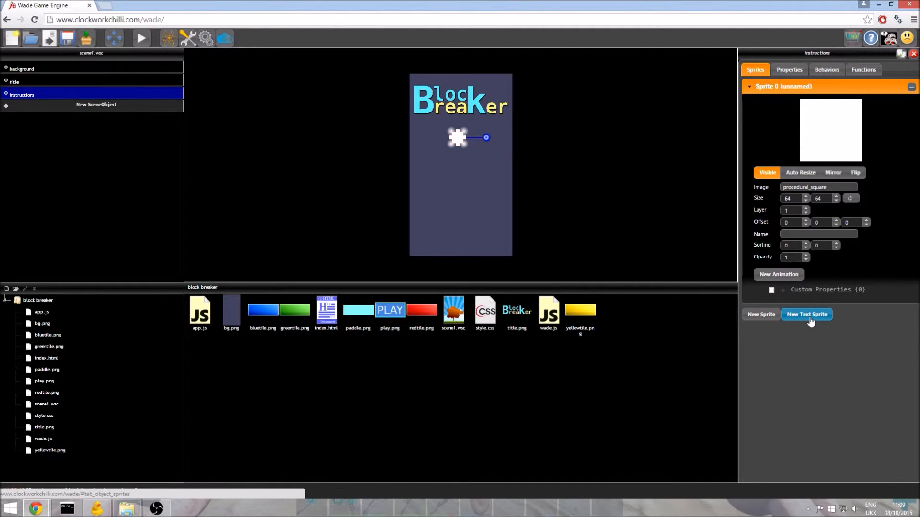
click(807, 314)
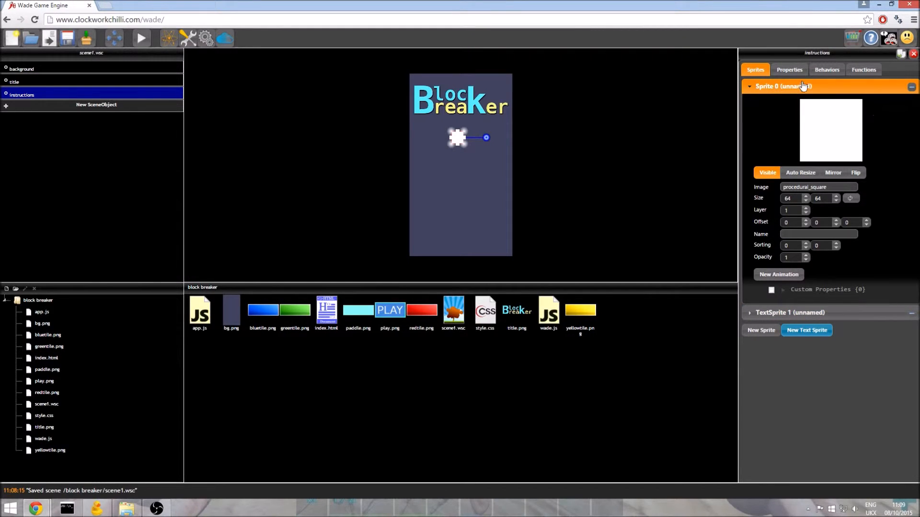
click(912, 86)
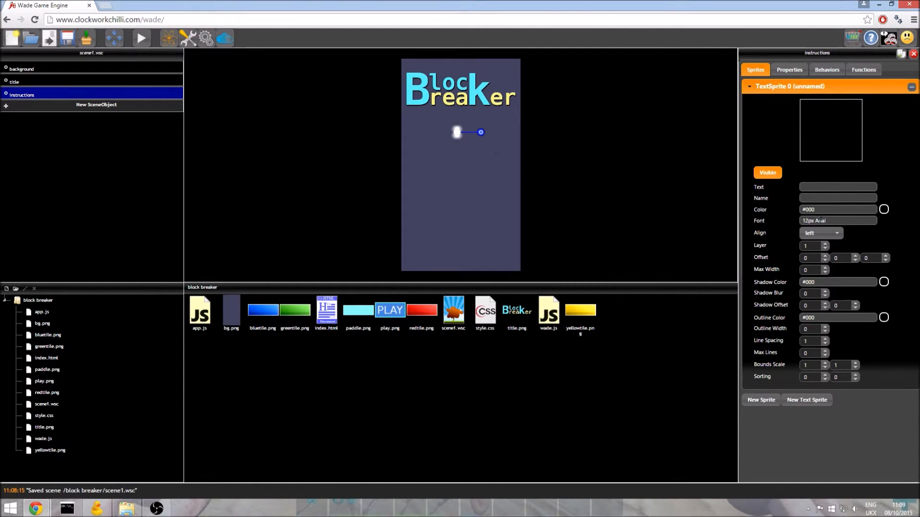
text(whit)
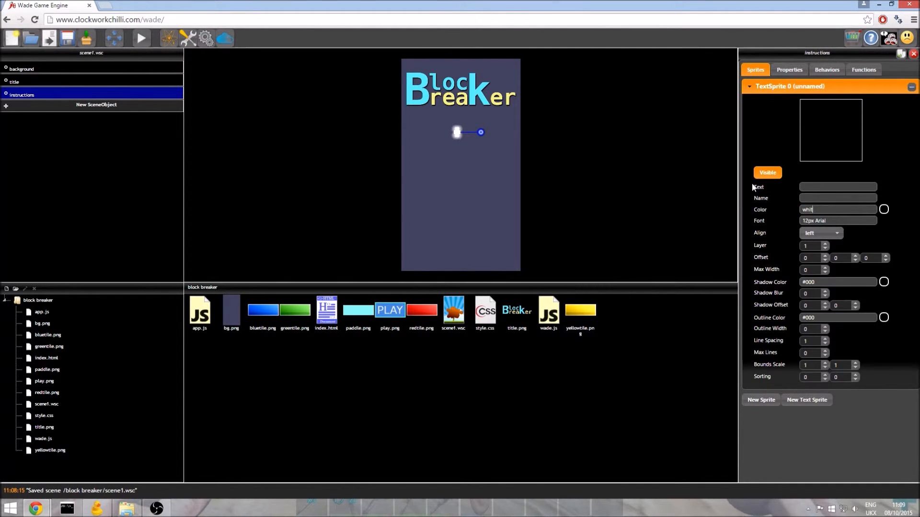
click(883, 210)
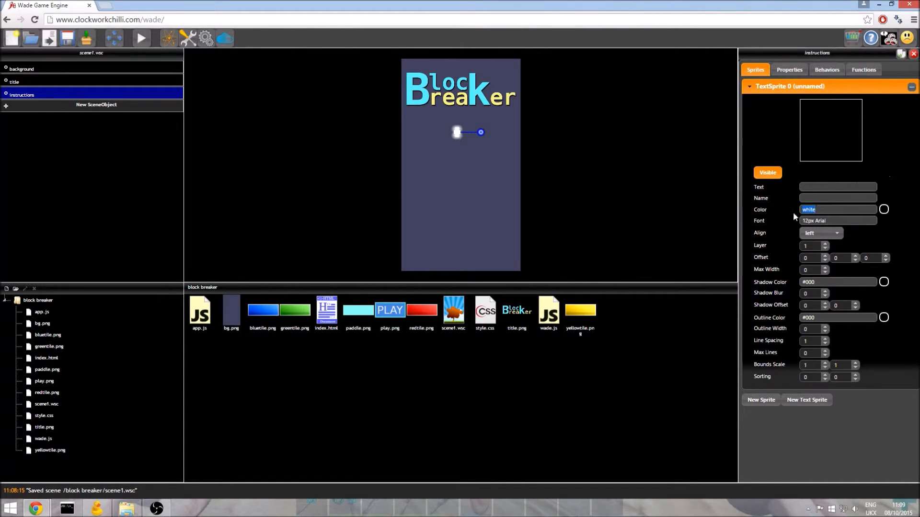
click(838, 221)
text(3)
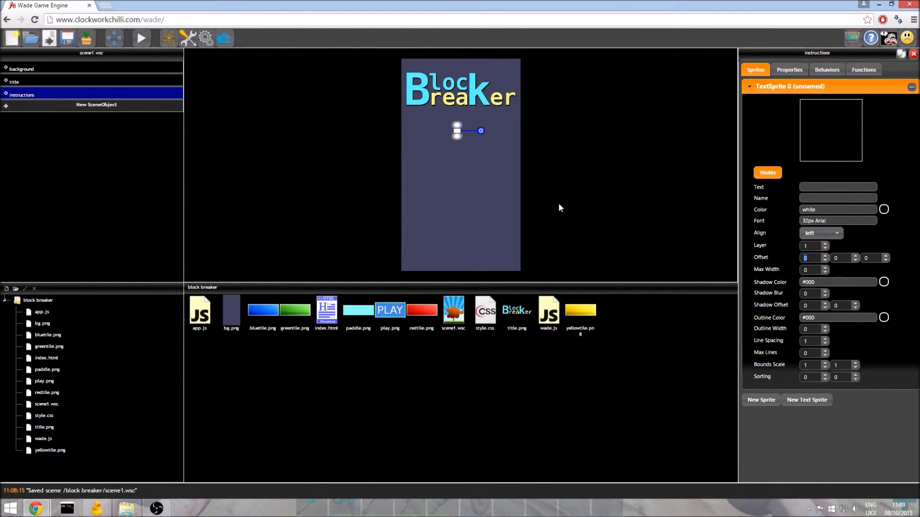
mouse_move(573, 132)
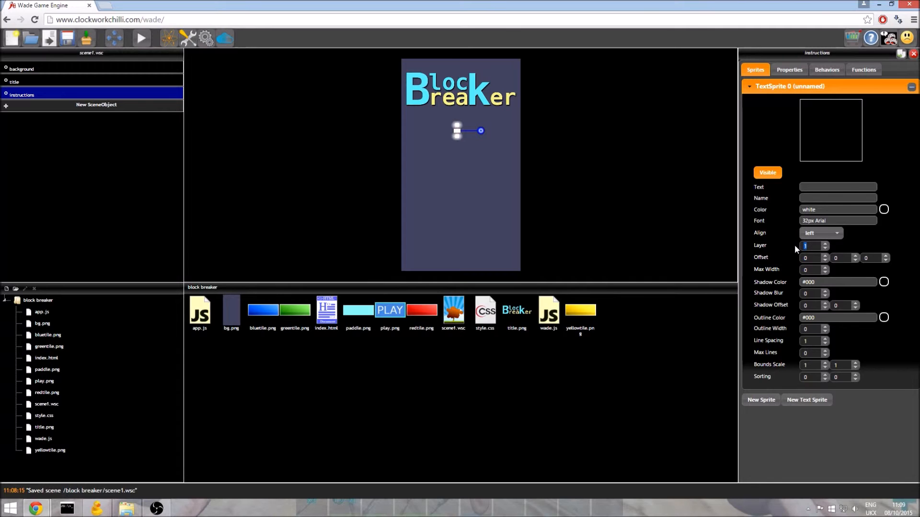
Step: Put the text sprite on layer 5 with max width 400 and begin its text 'Move the mouse'
text(5)
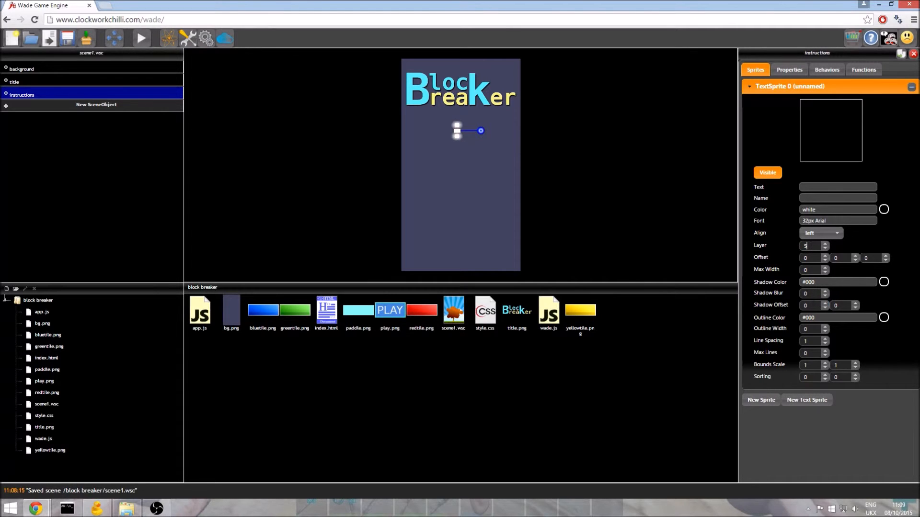
mouse_move(793, 330)
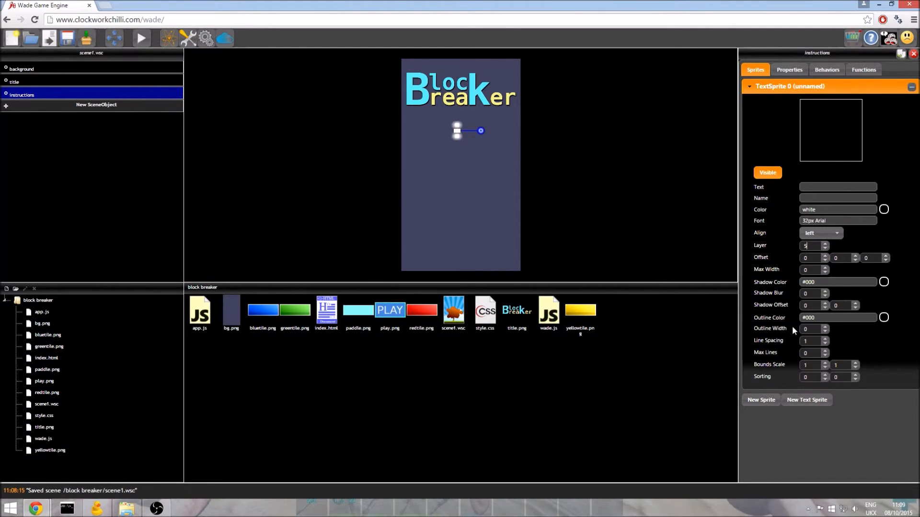
mouse_move(786, 301)
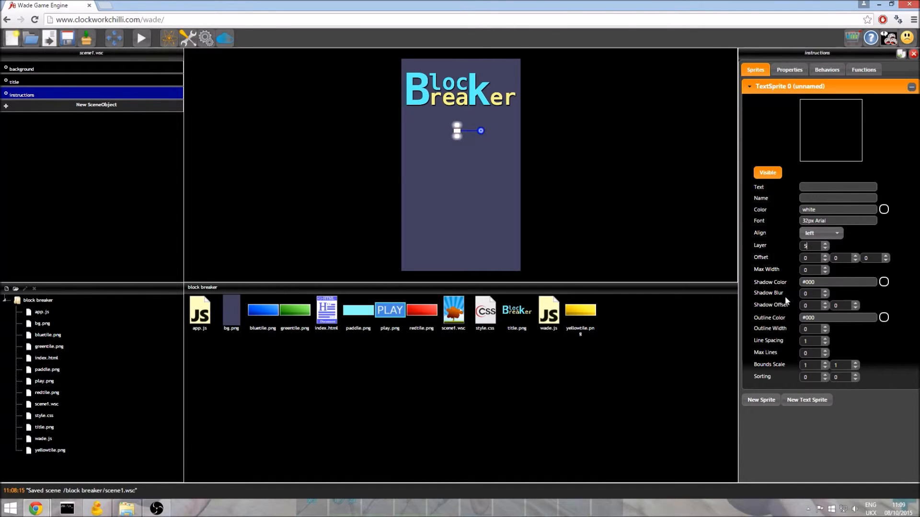
mouse_move(802, 364)
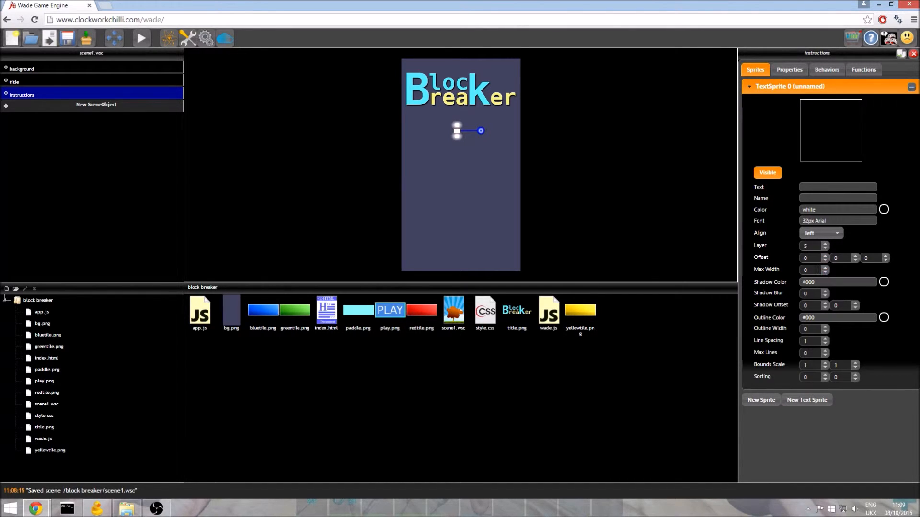
text(400)
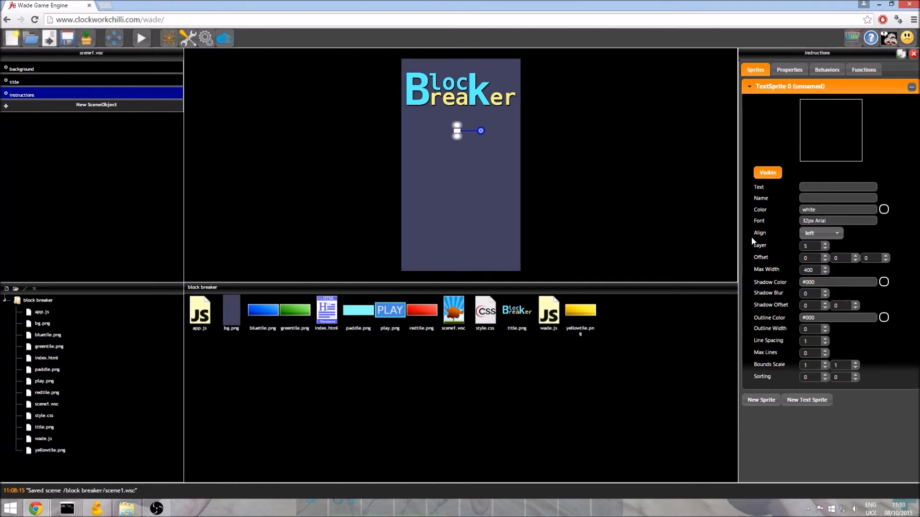
mouse_move(451, 132)
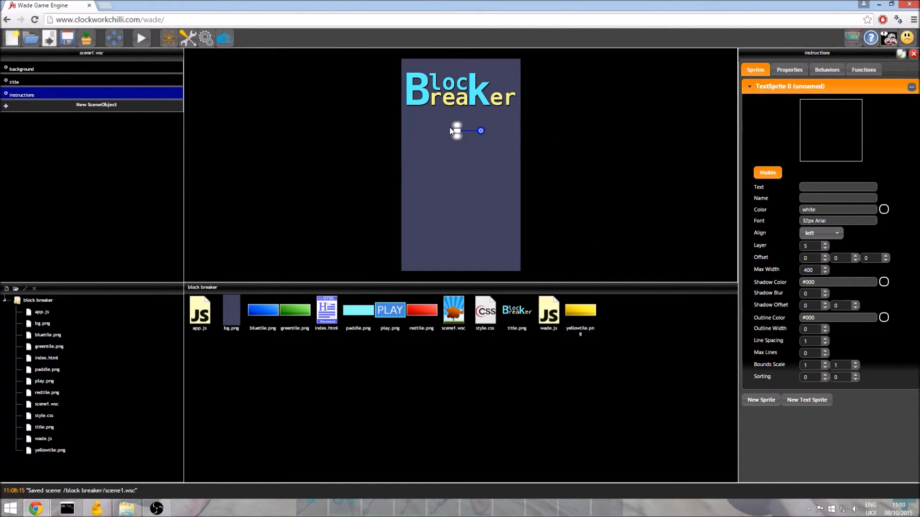
click(812, 269)
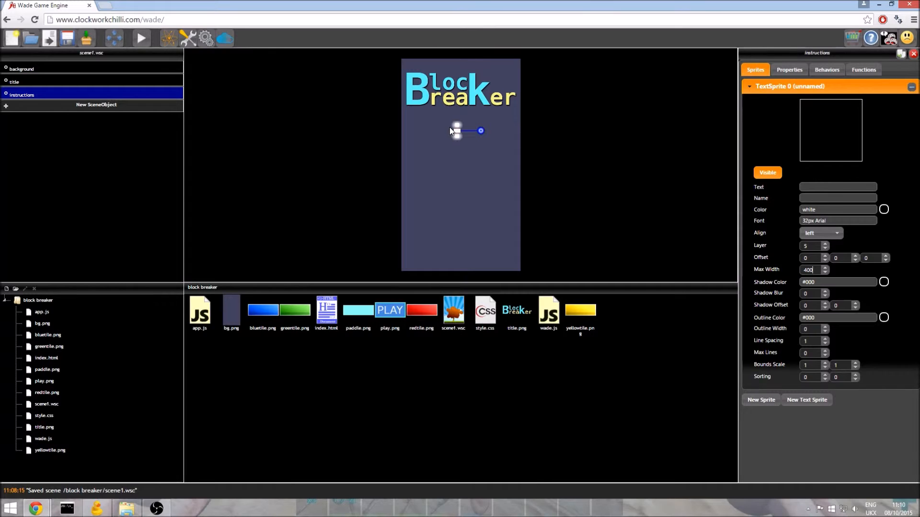
click(838, 187)
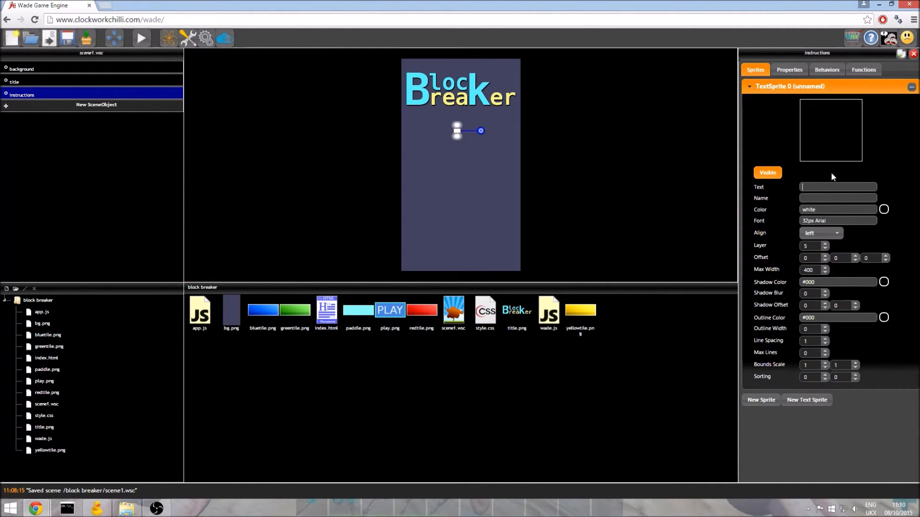
text(Move the mouse)
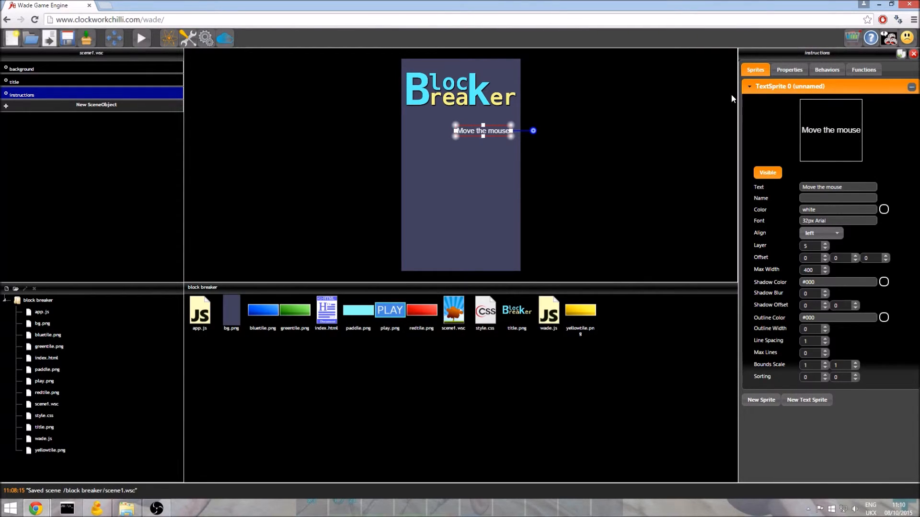
Step: Complete 'Move the mouse to move the paddle.' and shift the object left so it fits
drag(483, 130, 450, 125)
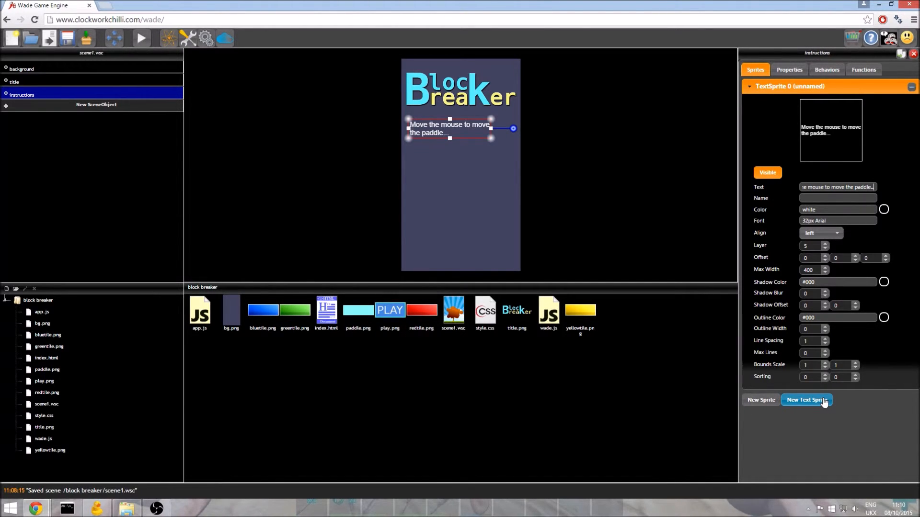
Step: Add a second TextSprite to the instructions object with Max Width 400
click(805, 400)
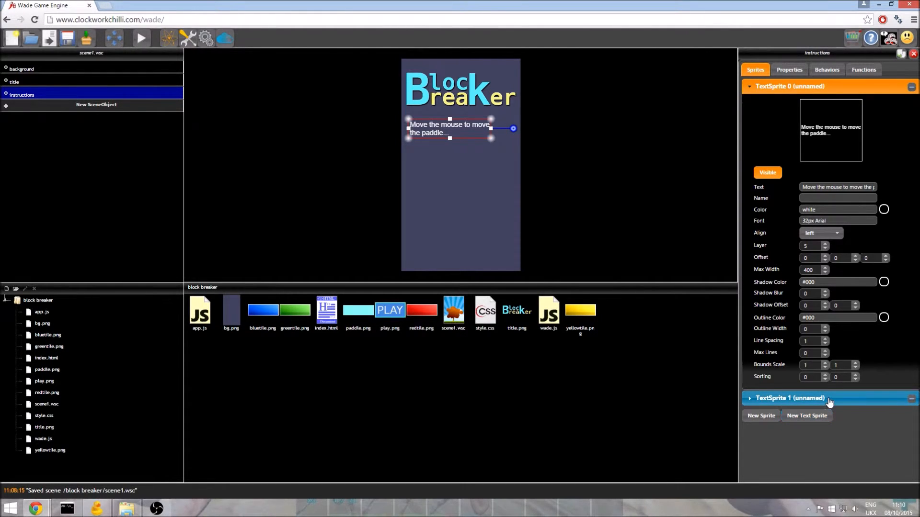
click(789, 399)
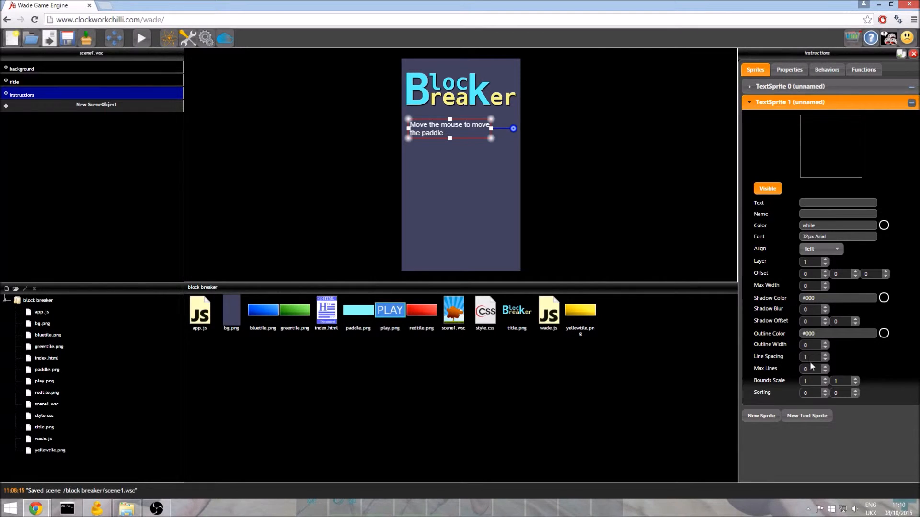
click(812, 286)
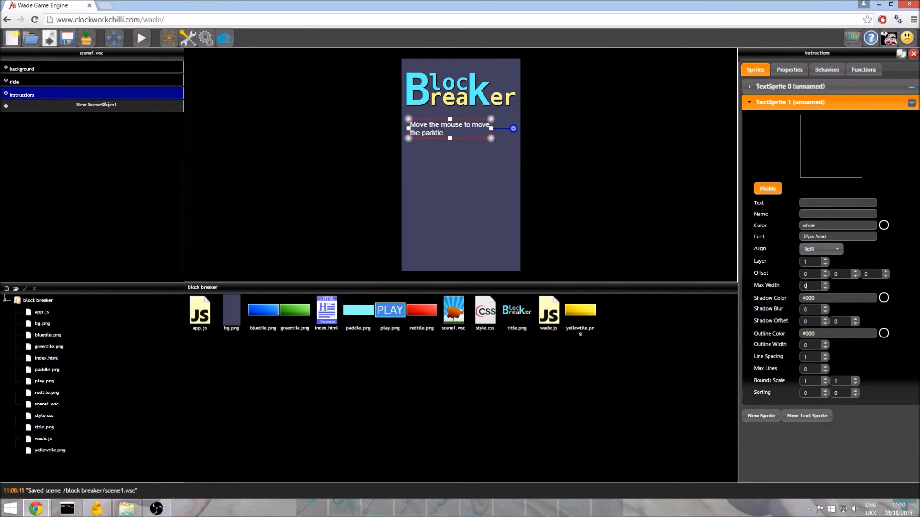
text(400)
click(814, 262)
text(5)
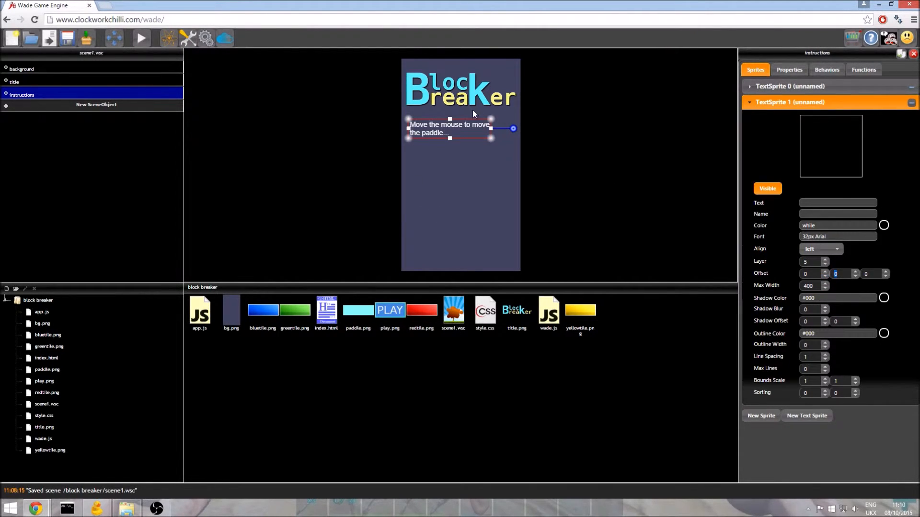
mouse_move(839, 282)
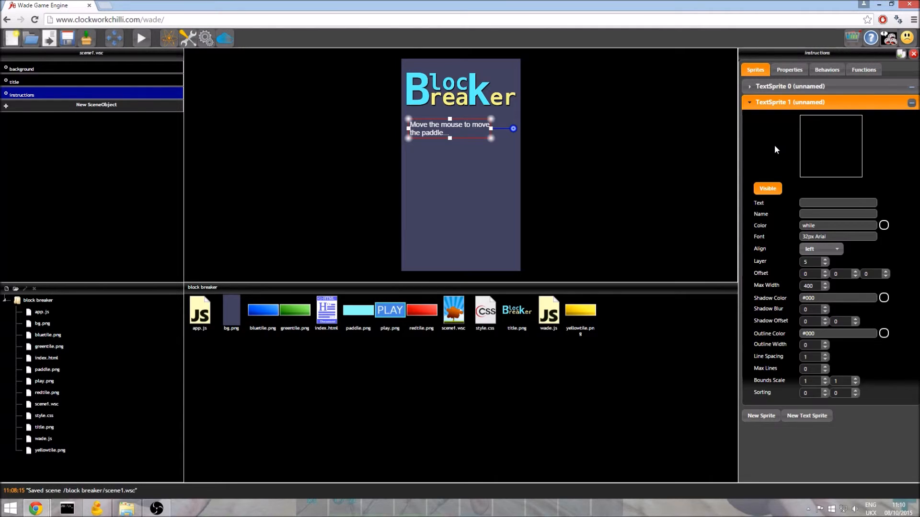
Step: Give the second TextSprite the text 'Break blocks with the ball to earn points!' and Y offset 100
text(Break blocks with the ball to ea)
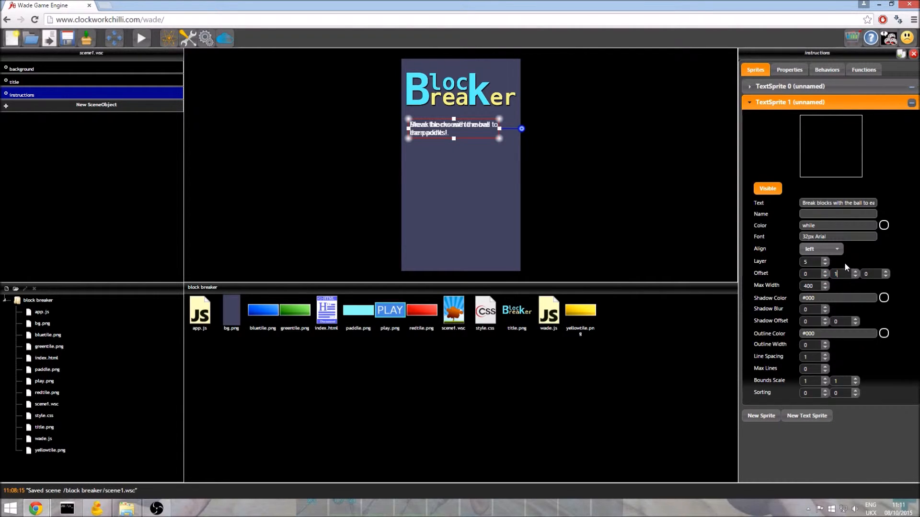
text(100)
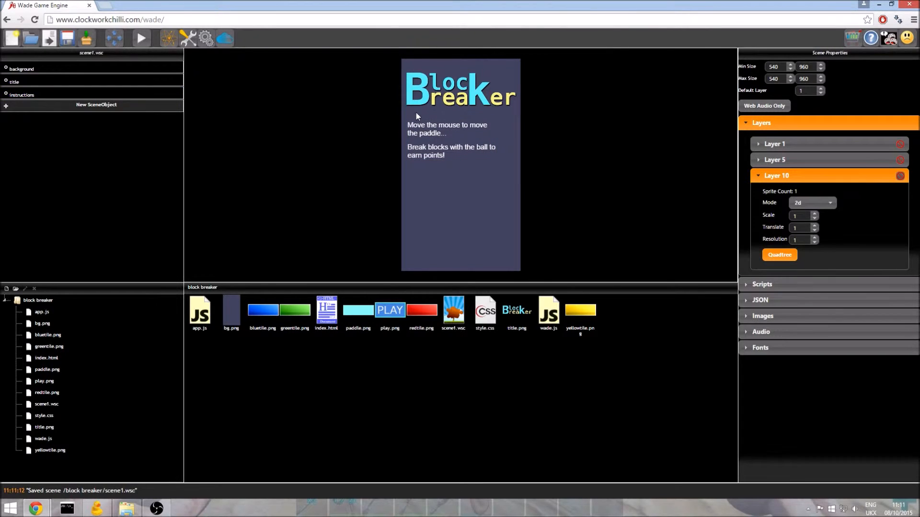
Step: Deselect the instructions object and save the menu scene to scene1.wsc
click(21, 95)
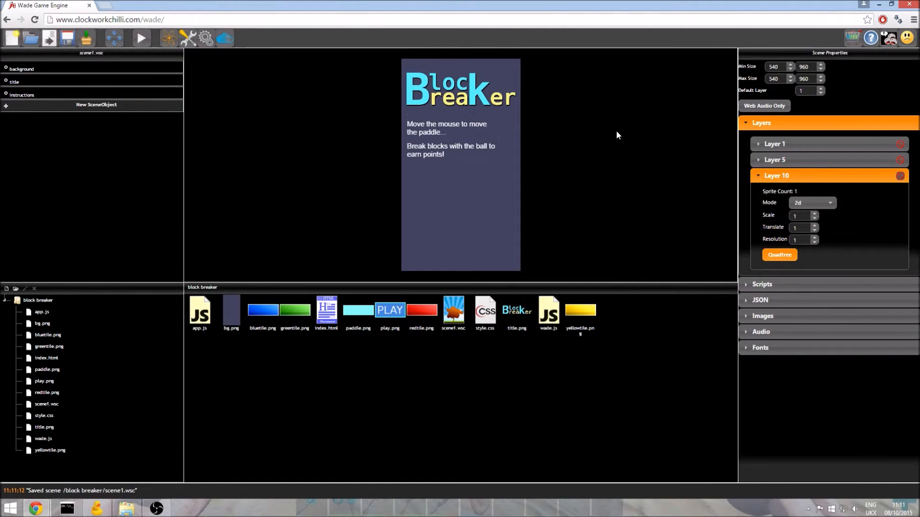
mouse_move(411, 127)
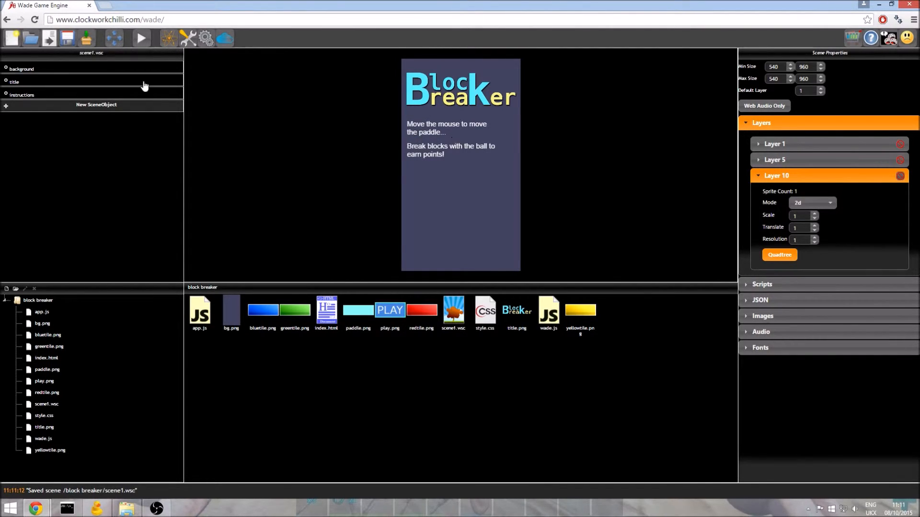
mouse_move(406, 104)
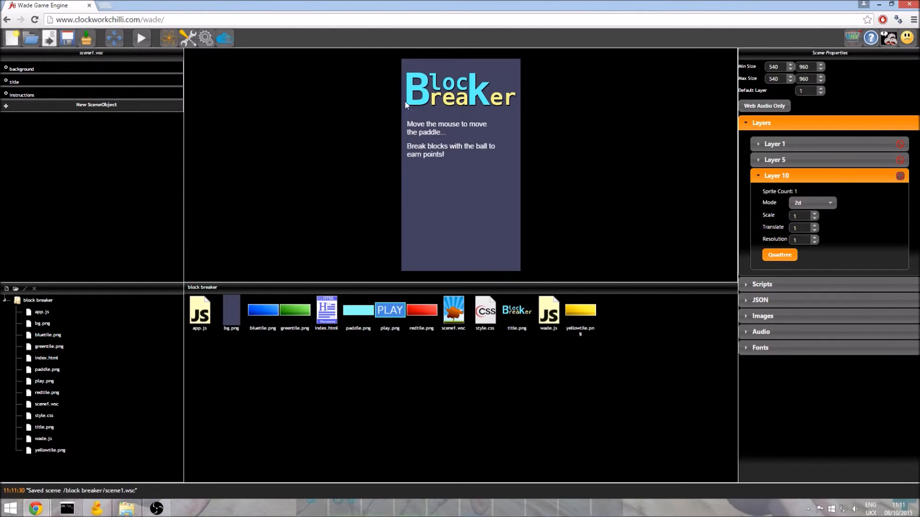
mouse_move(141, 38)
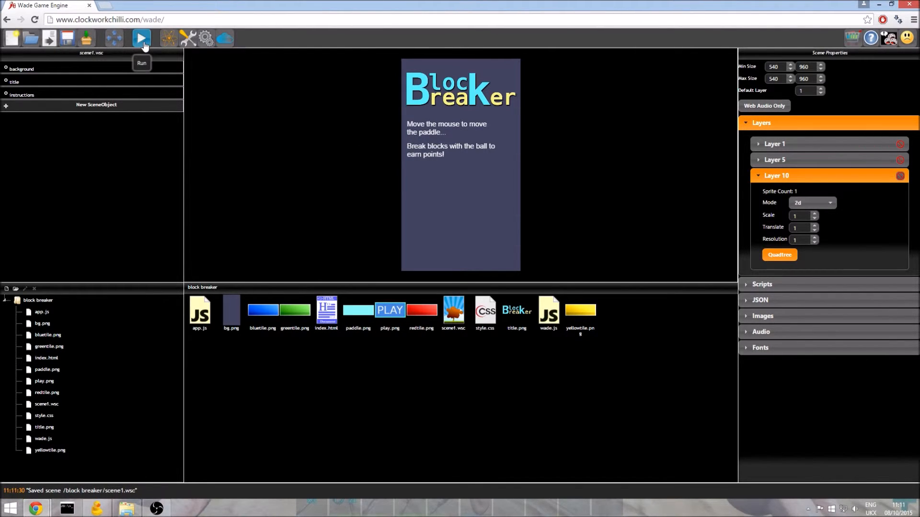
click(141, 39)
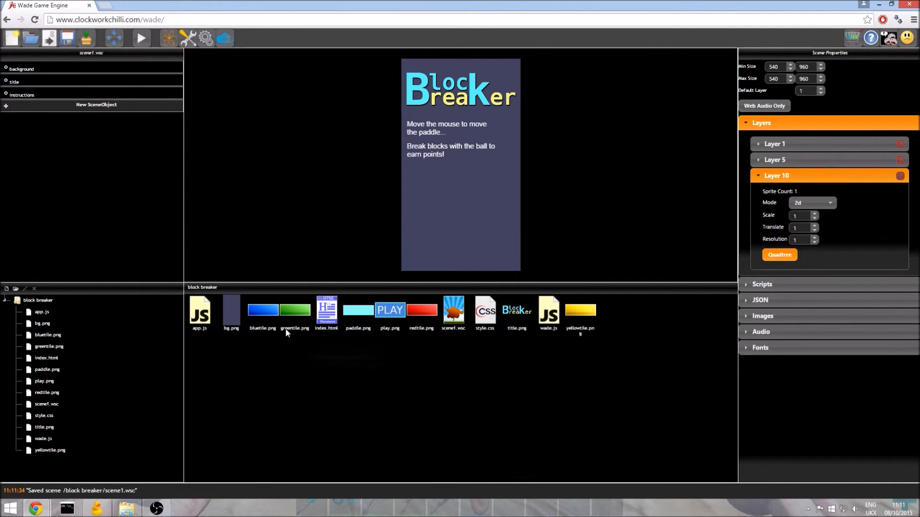
mouse_move(445, 263)
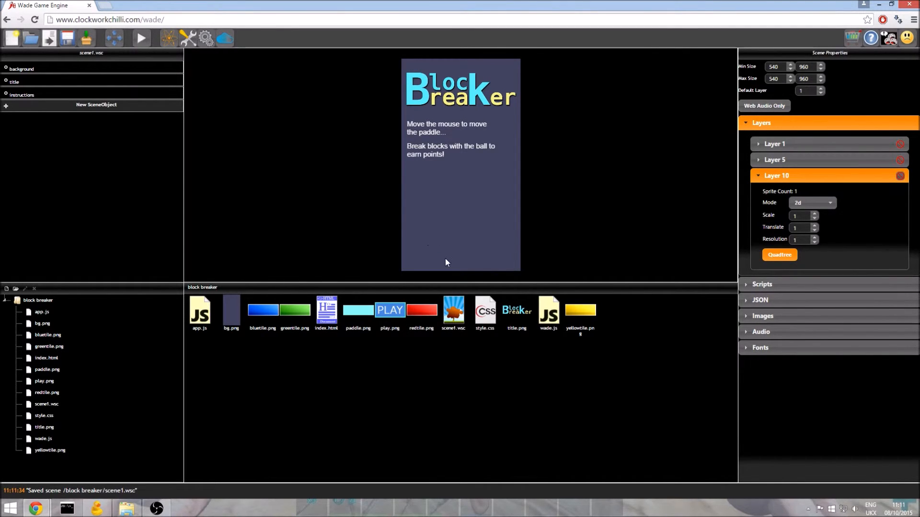
mouse_move(462, 198)
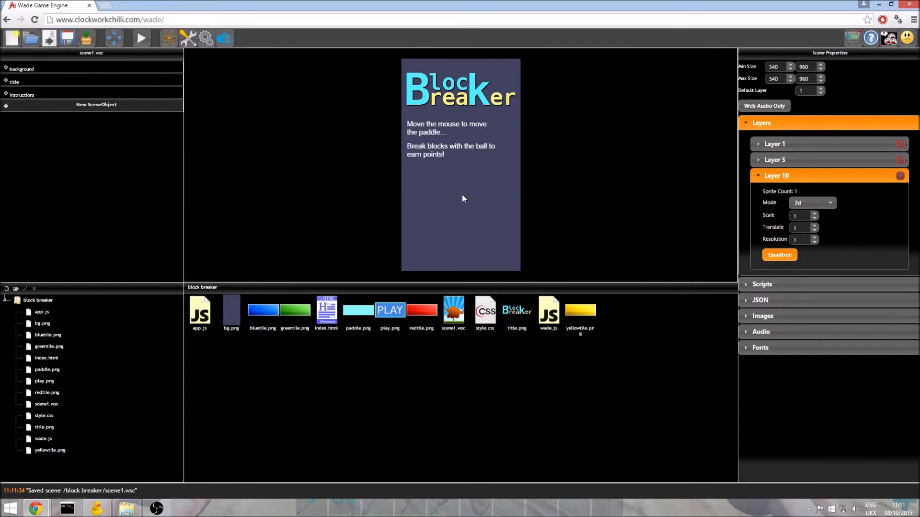
mouse_move(576, 151)
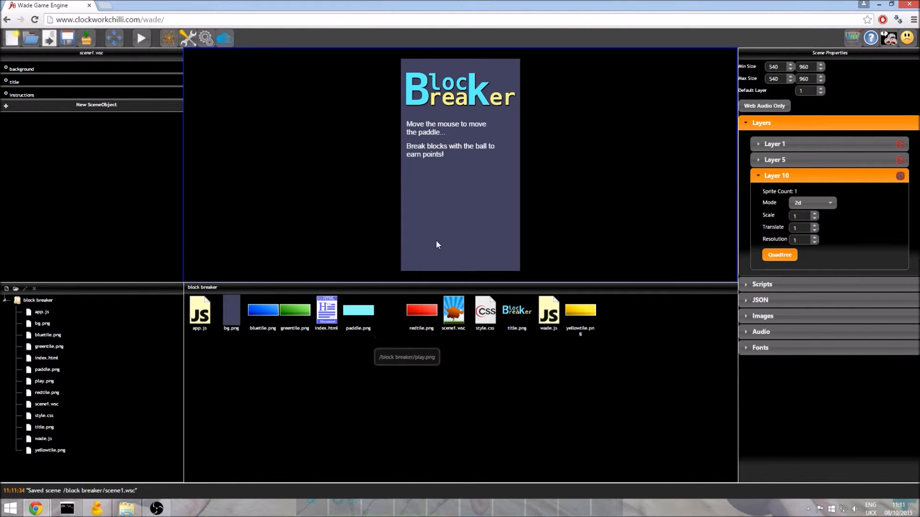
Step: Place play.png into the scene and position the new object at 0, 320
drag(390, 310, 453, 227)
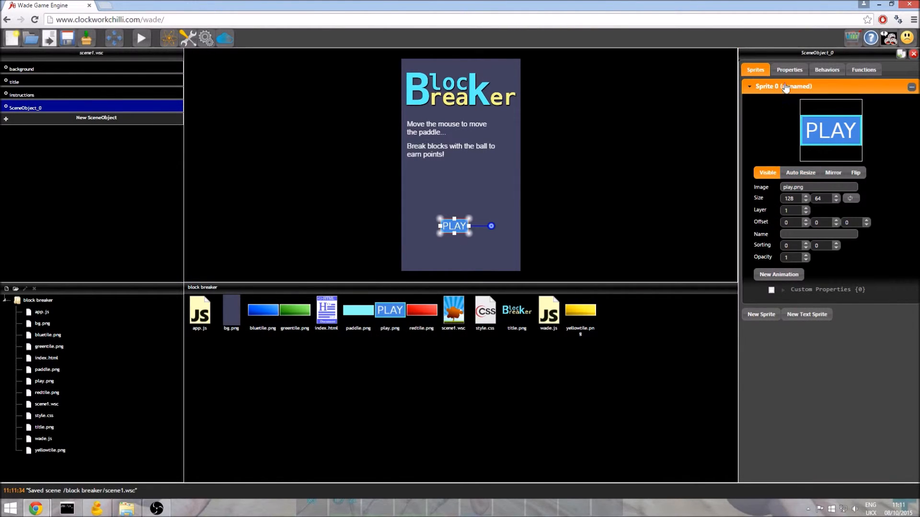
click(788, 69)
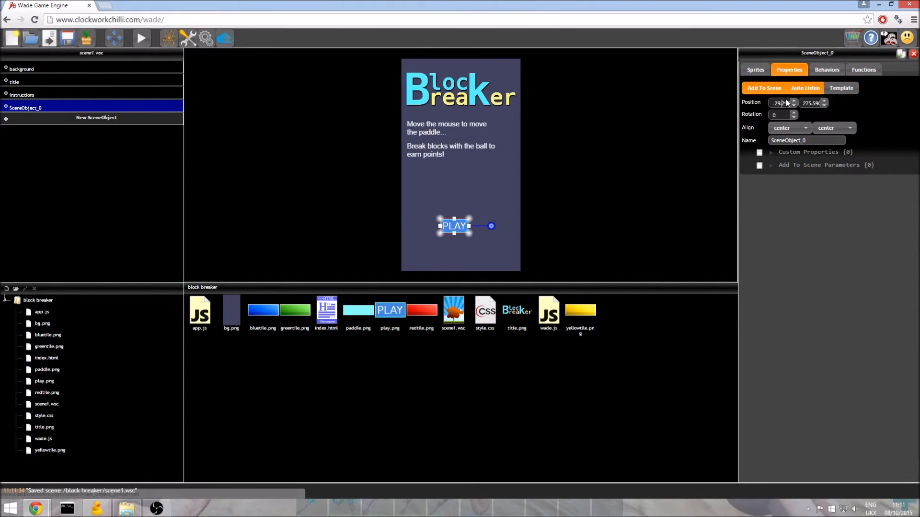
text(0)
click(814, 103)
text(3)
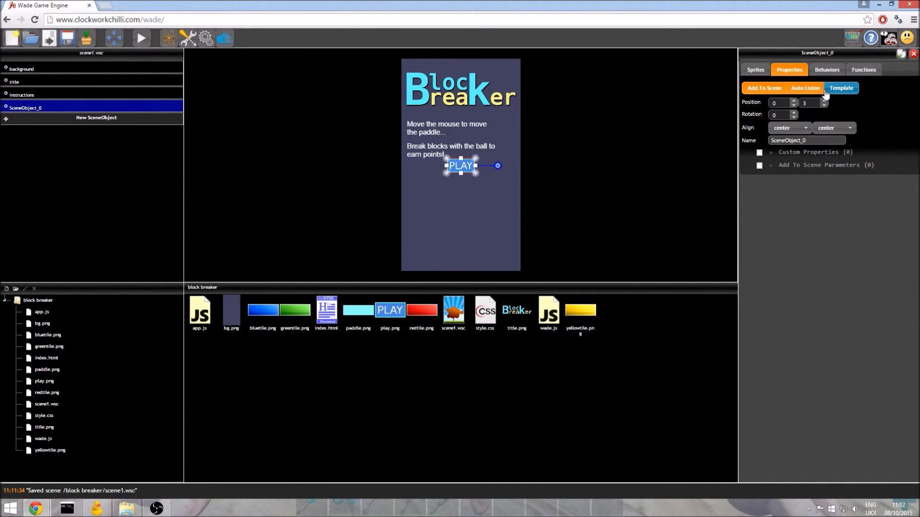
drag(460, 166, 461, 231)
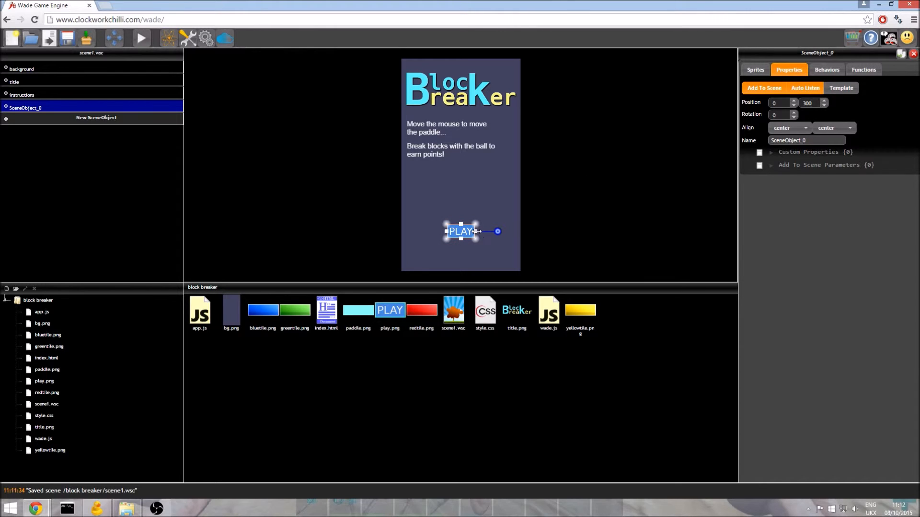
Step: Rename the new button object to playbutton
click(809, 102)
text(320)
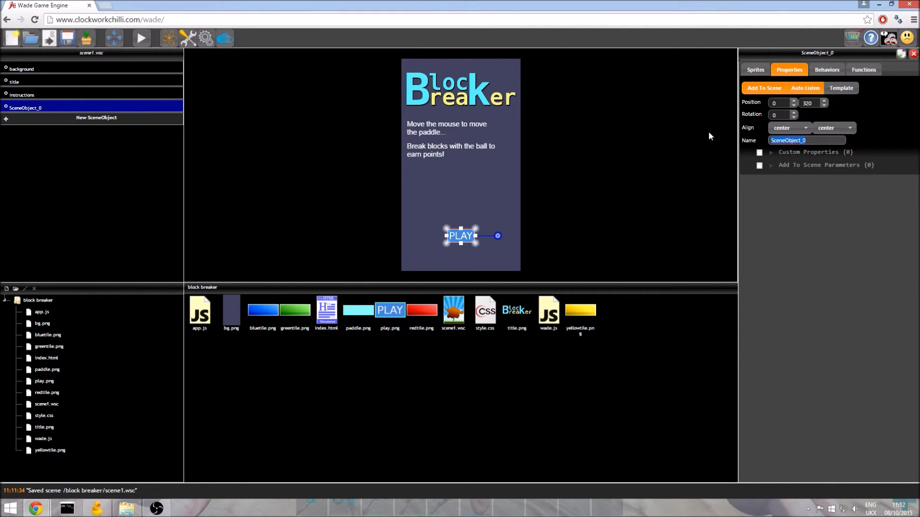
text(pla)
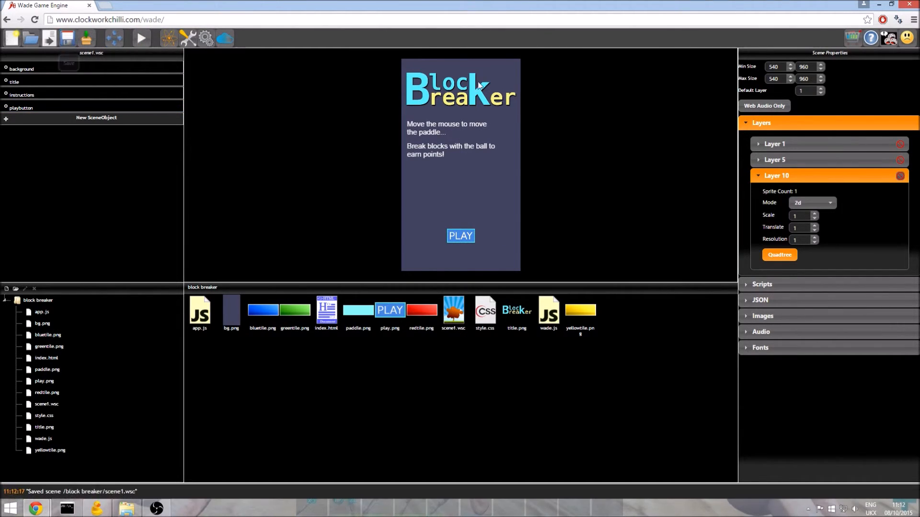
mouse_move(426, 135)
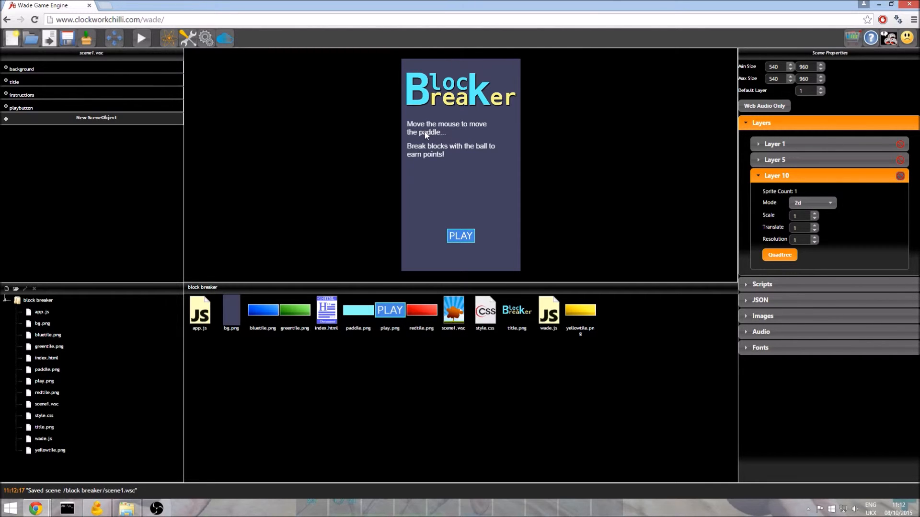
mouse_move(467, 205)
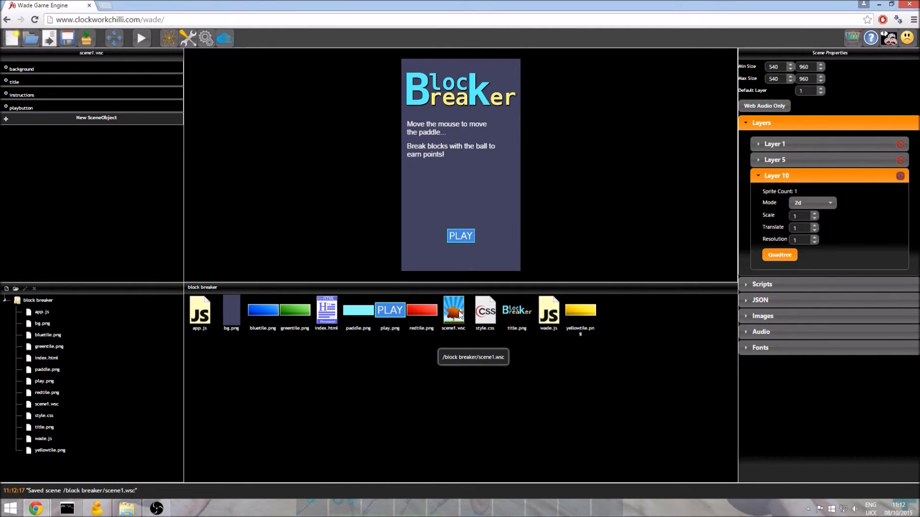
mouse_move(482, 320)
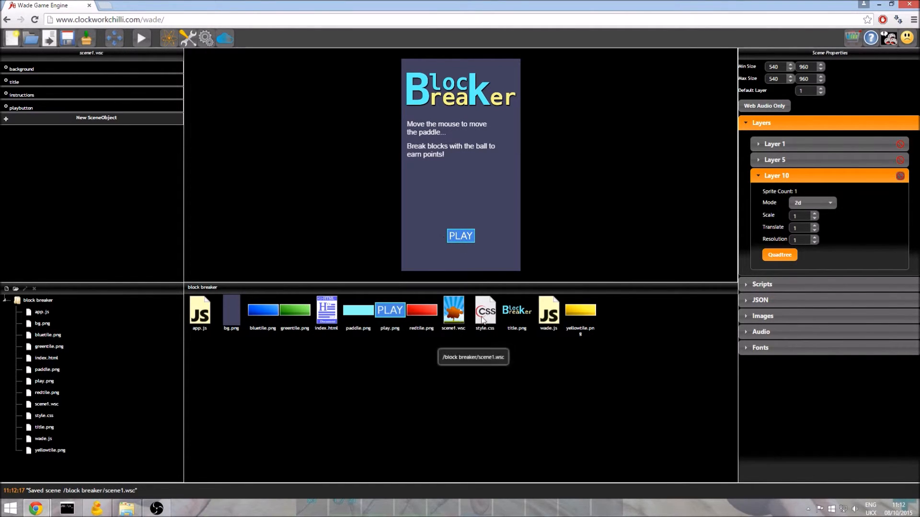
mouse_move(456, 240)
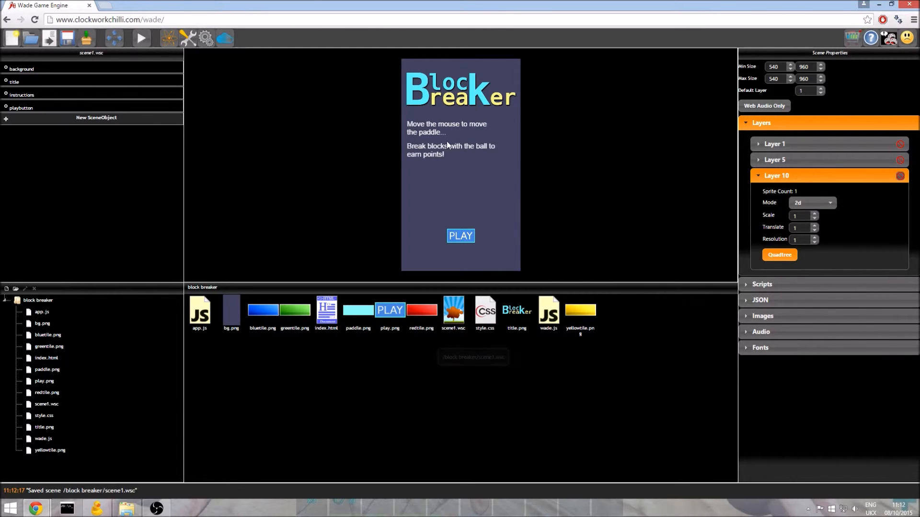
mouse_move(165, 351)
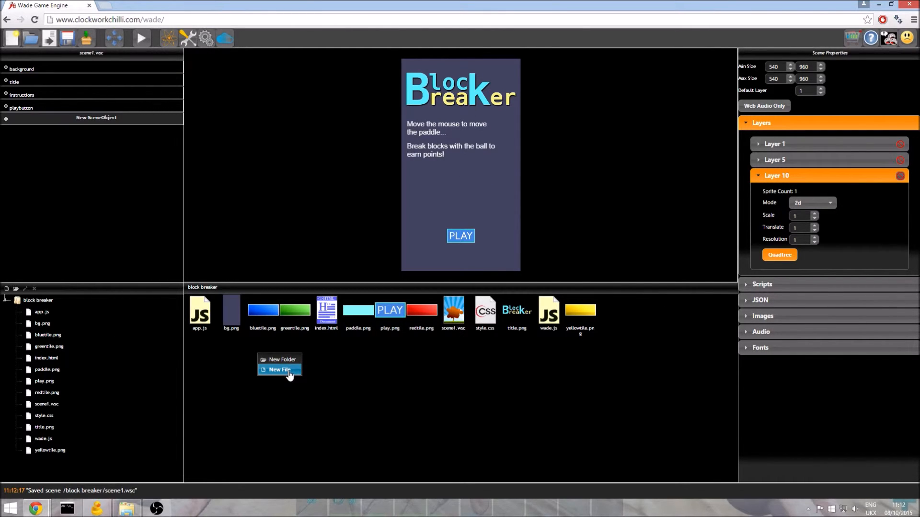
Step: Create a new project file scene2.wsc and load it
click(279, 370)
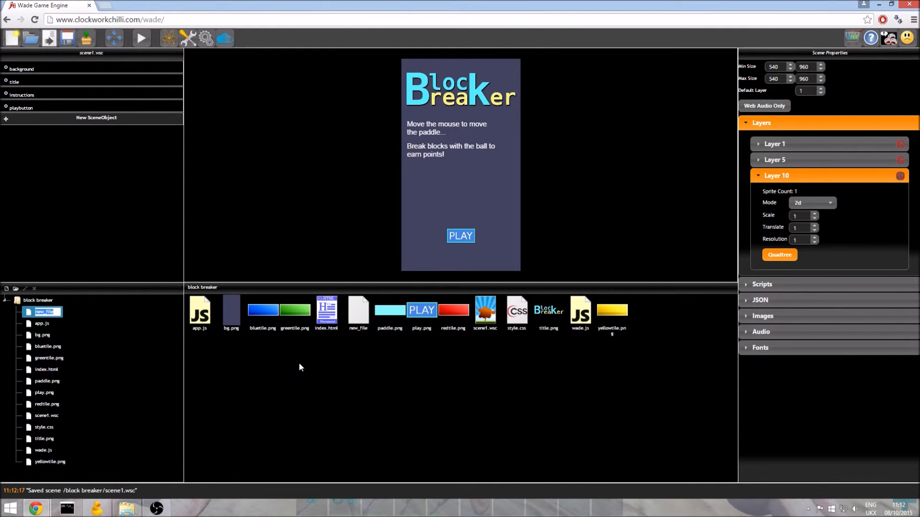
mouse_move(263, 309)
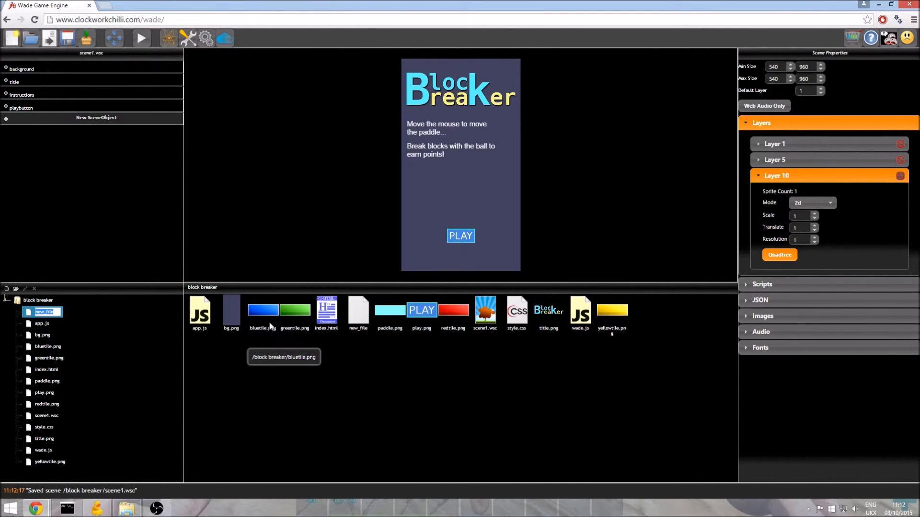
text(scene1)
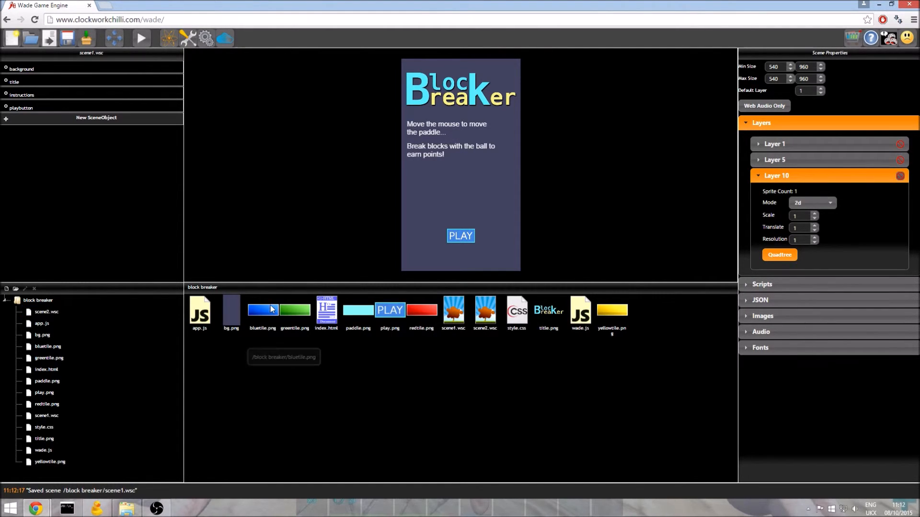
mouse_move(67, 39)
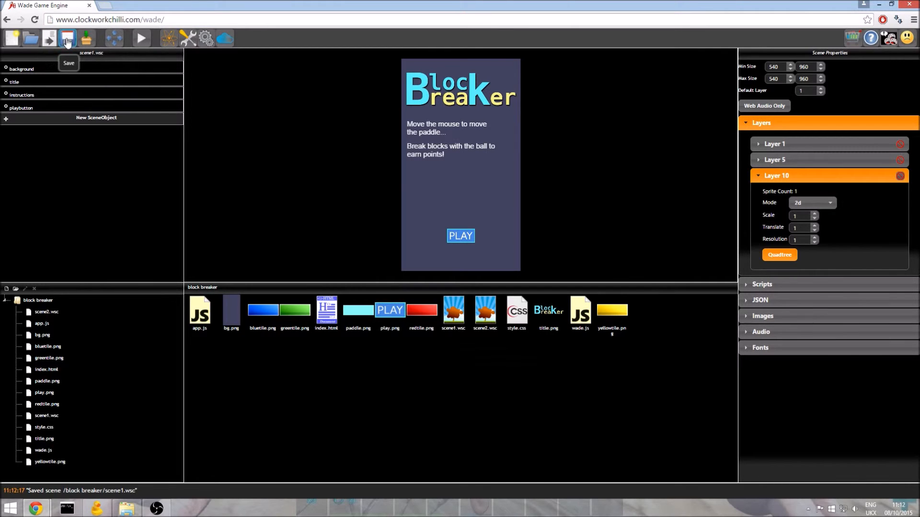
double_click(485, 310)
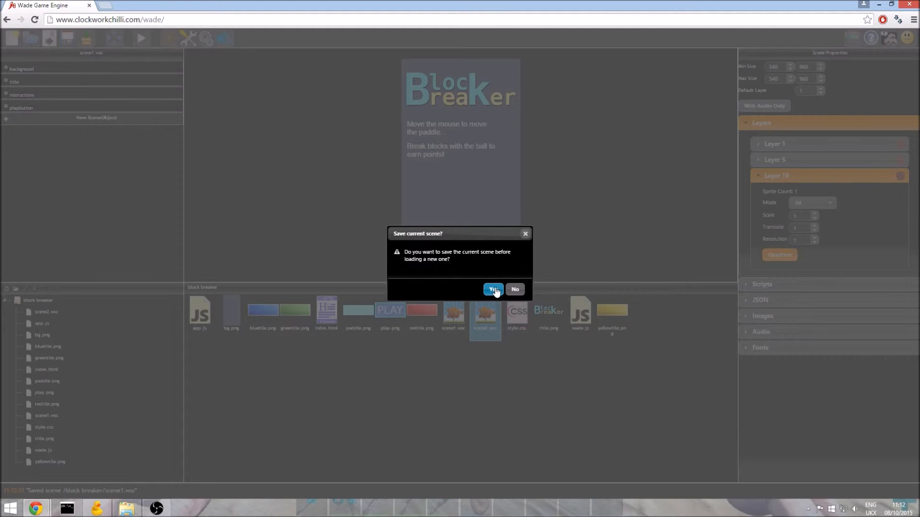
Step: Save scene1, then in scene2 add a SceneObject with bg.png named background
click(492, 289)
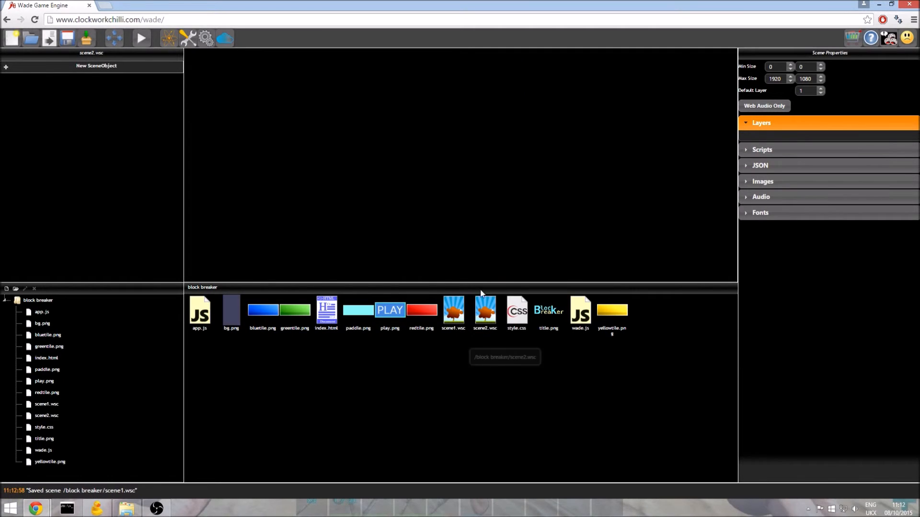
mouse_move(470, 294)
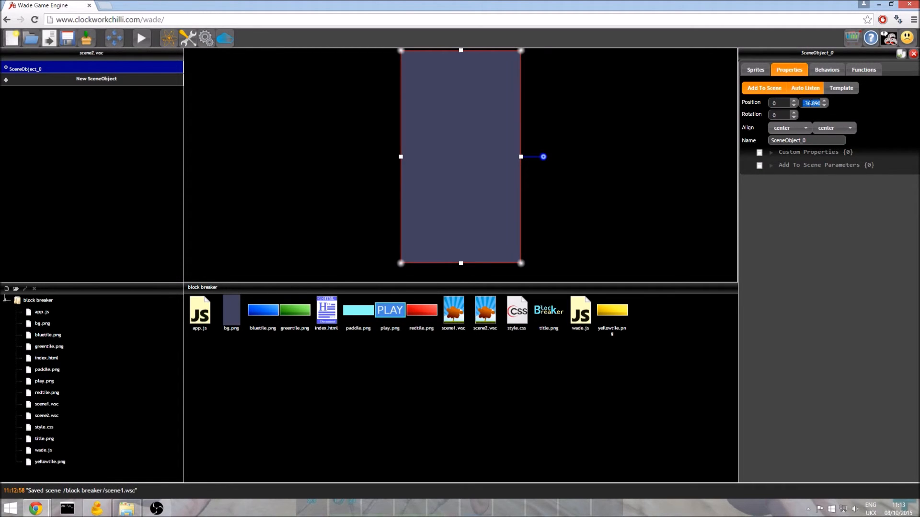
text(backgroun)
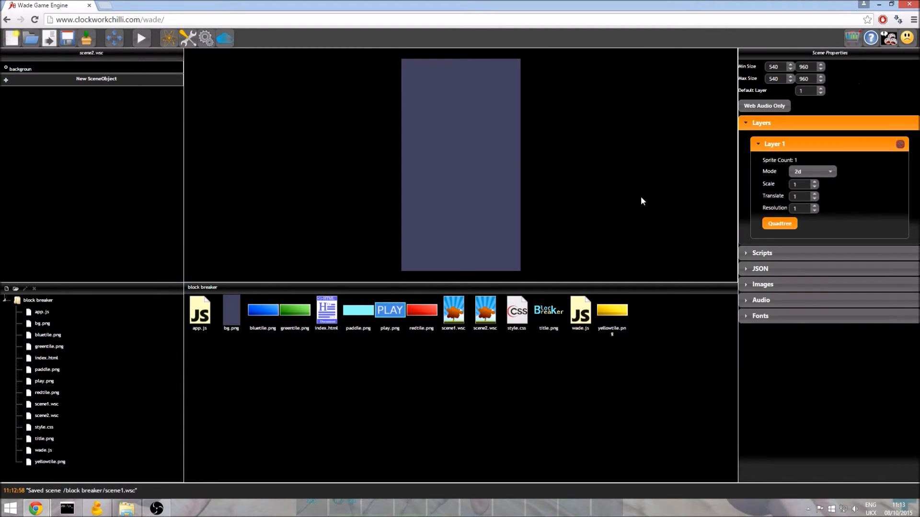
mouse_move(295, 309)
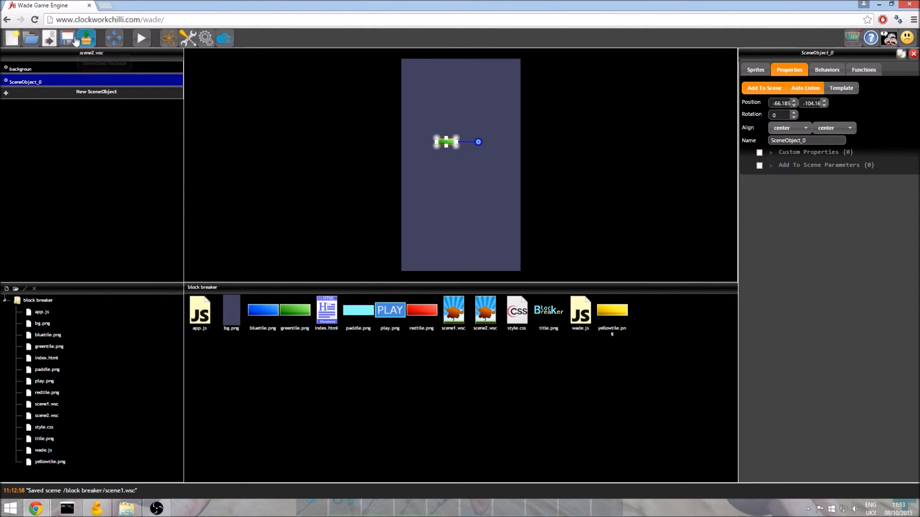
Step: Save scene2 by running the game preview, then close the preview
click(141, 38)
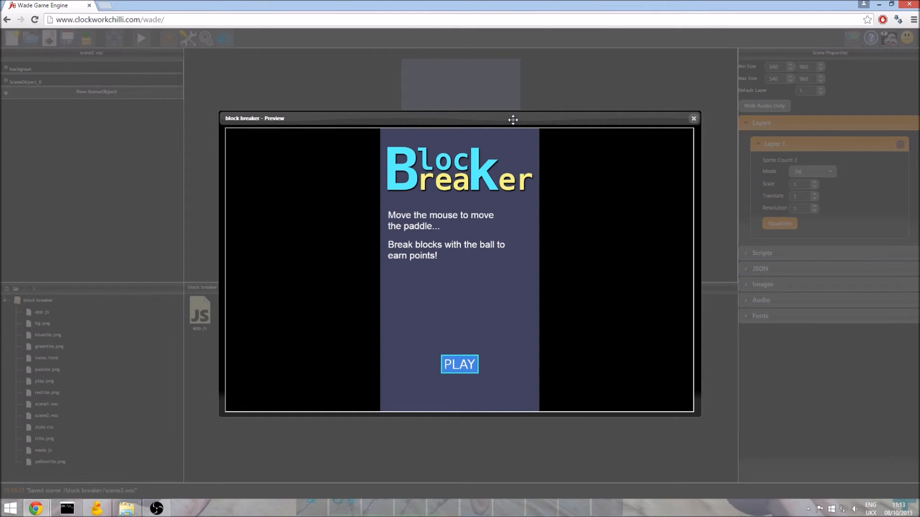
mouse_move(319, 137)
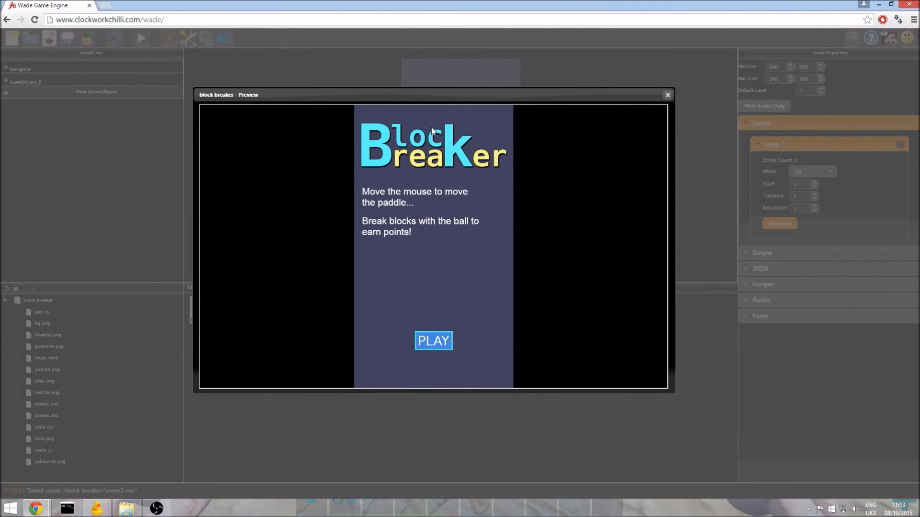
mouse_move(631, 138)
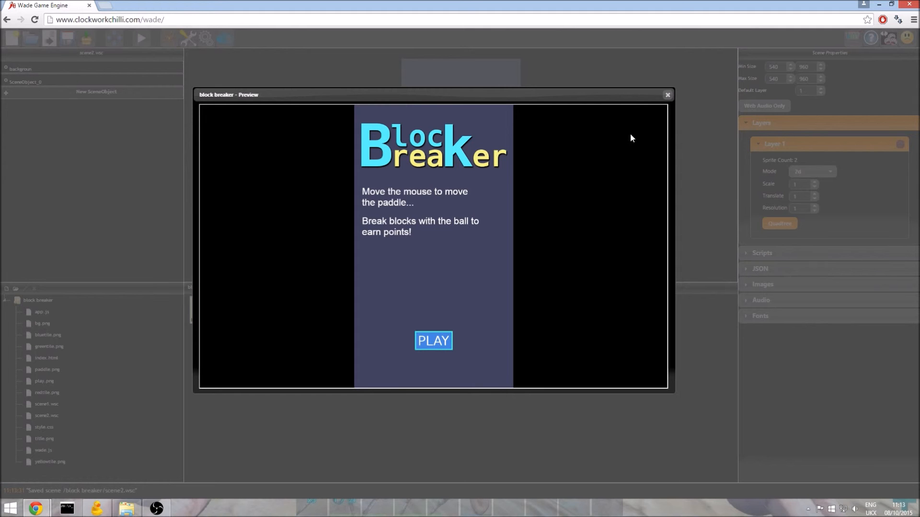
click(667, 94)
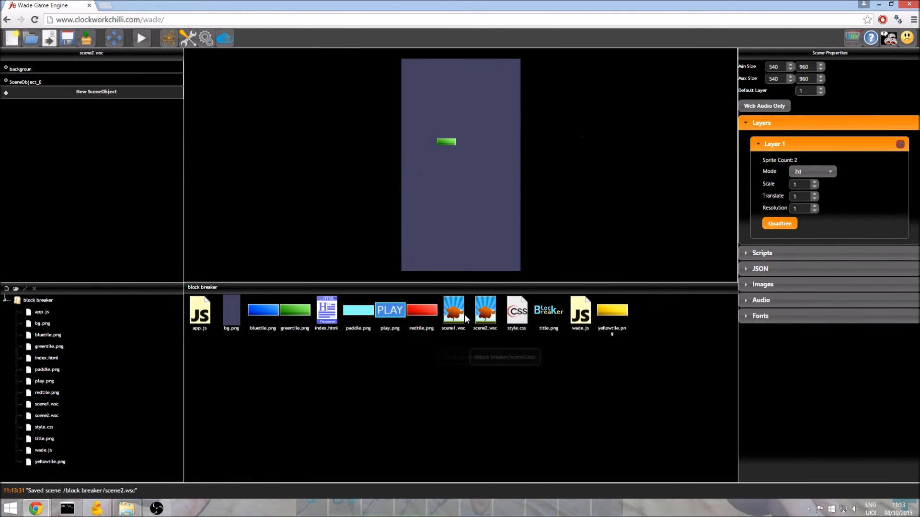
Step: Reopen scene1.wsc and start an onMouseDown function on the playbutton object
double_click(453, 310)
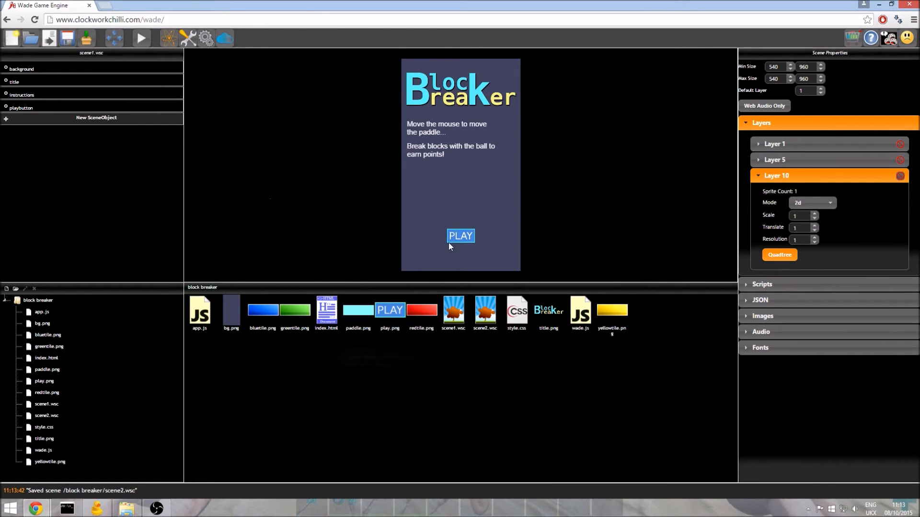
click(20, 107)
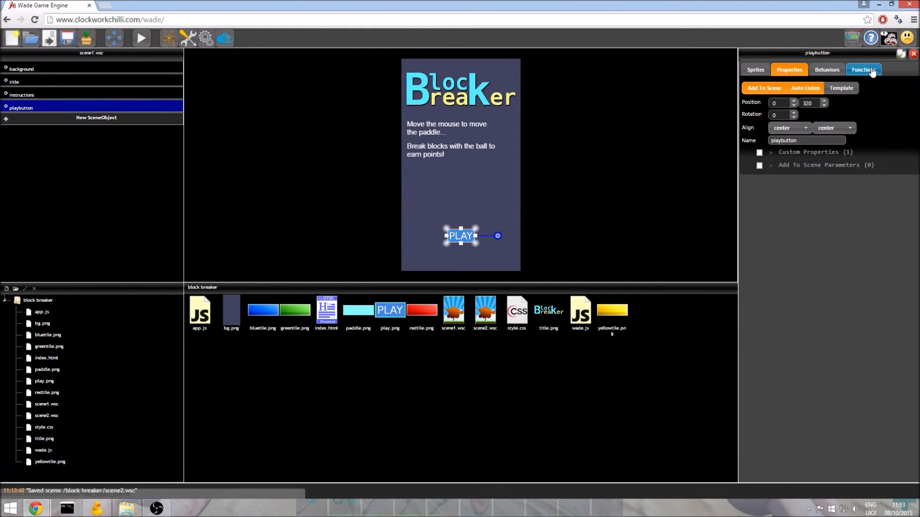
click(864, 69)
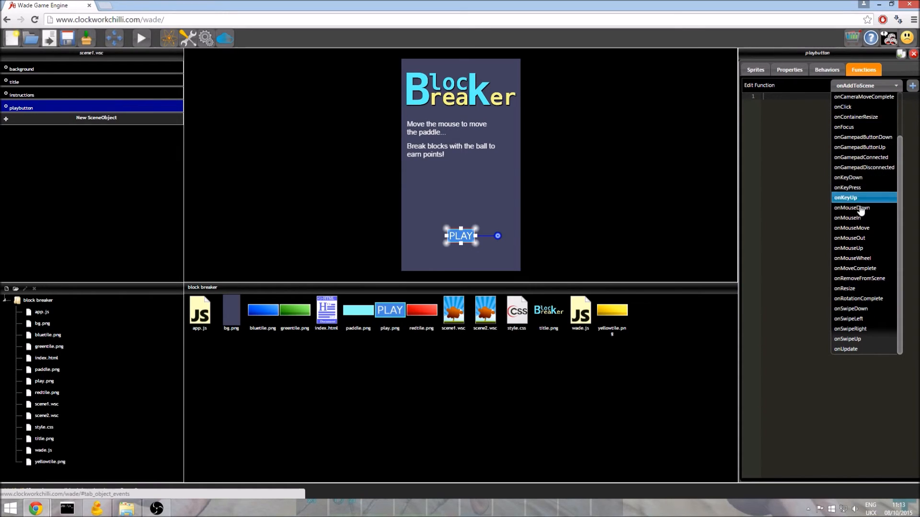
click(851, 208)
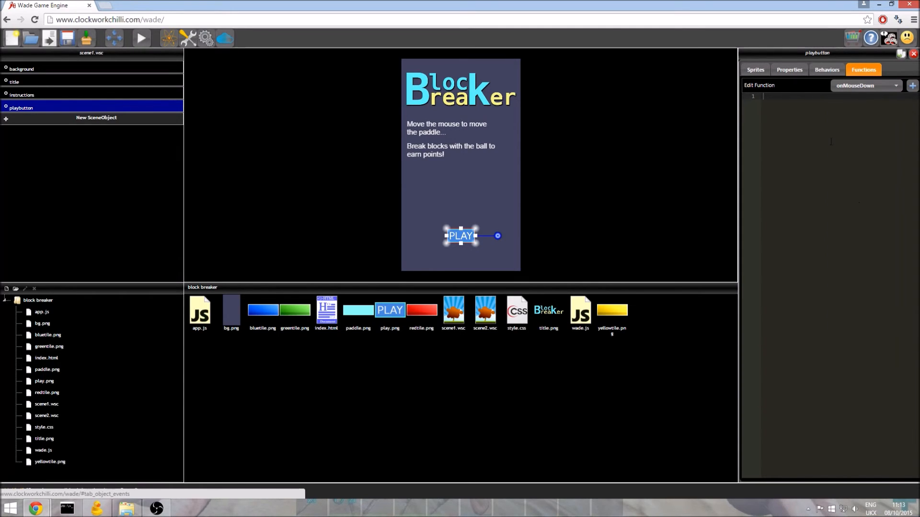
mouse_move(724, 215)
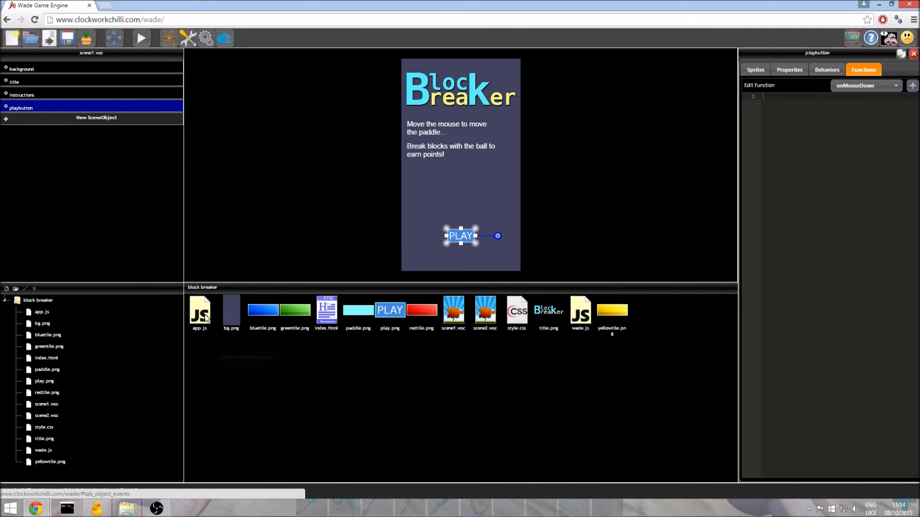
mouse_move(199, 314)
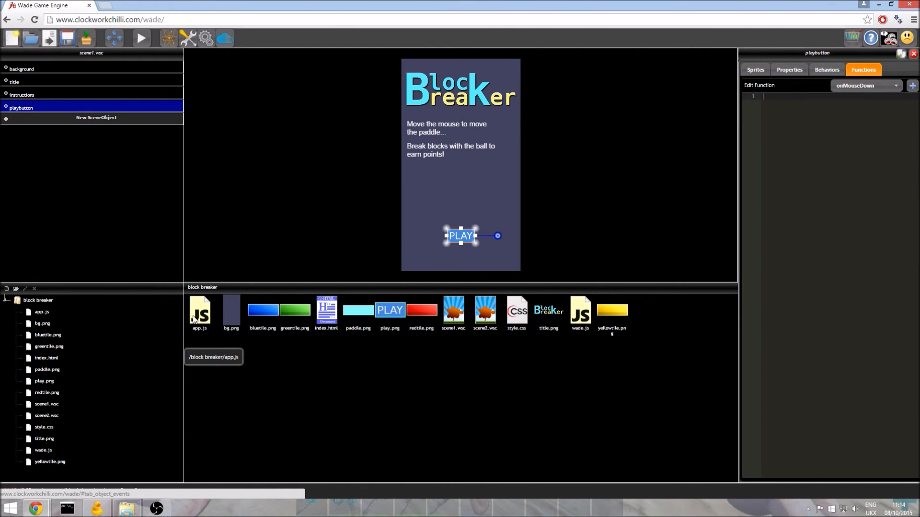
Step: Copy app.js's wade.loadScene block into onMouseDown, targeting scene2.wsc and logging "loaded game scene"
click(199, 310)
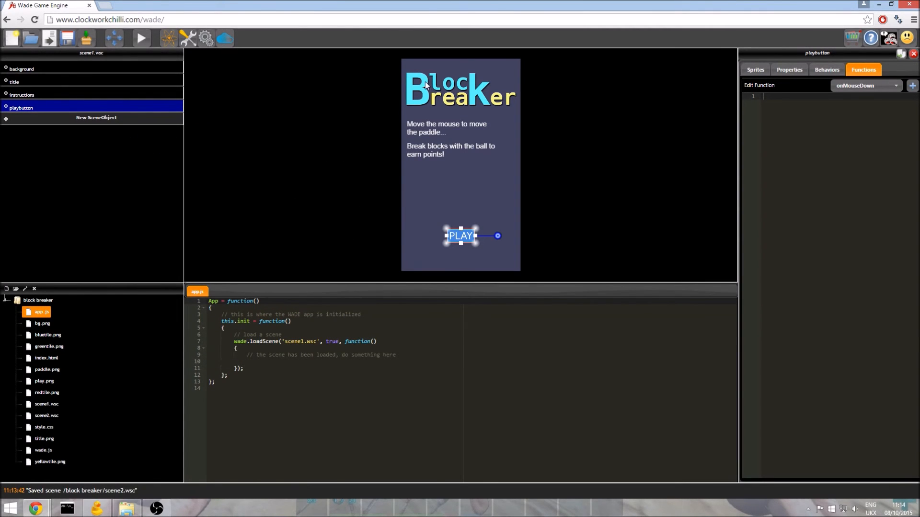
mouse_move(263, 342)
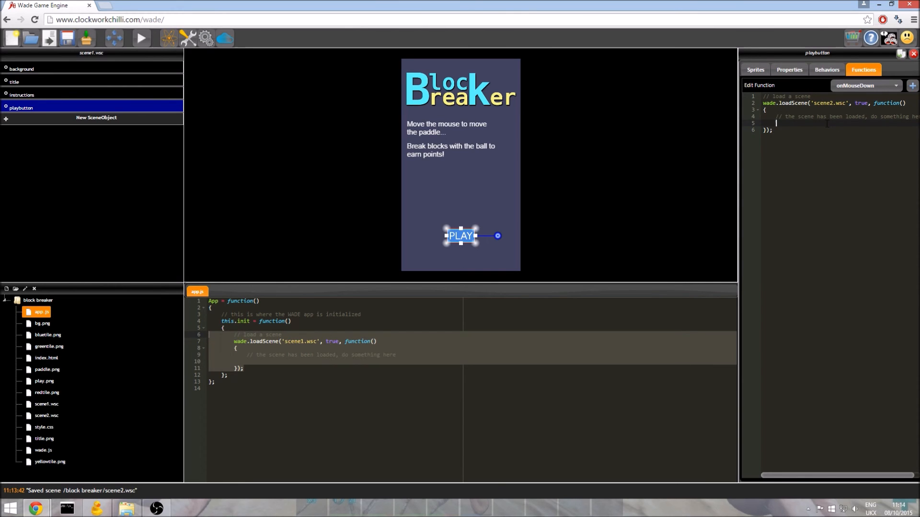
text(console.log("loaded game scene");)
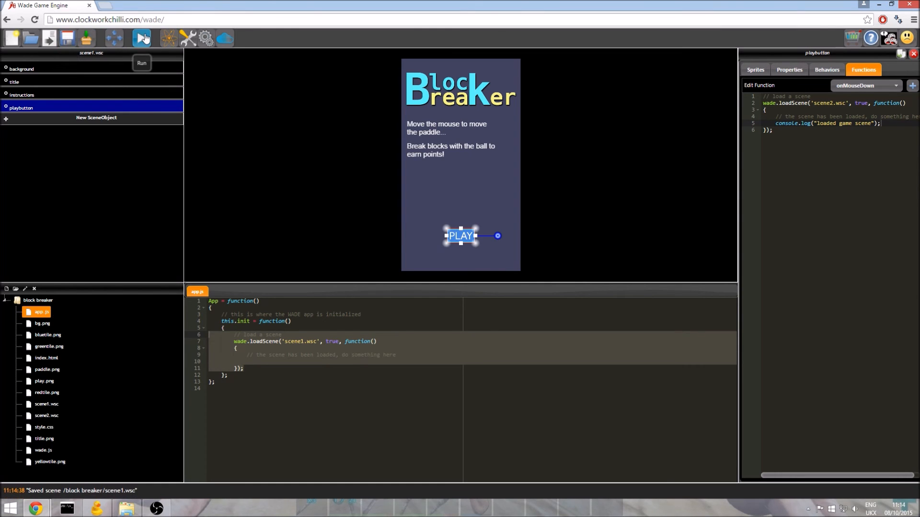
Step: Run the game and press PLAY to confirm scene2's green tile loads
click(143, 38)
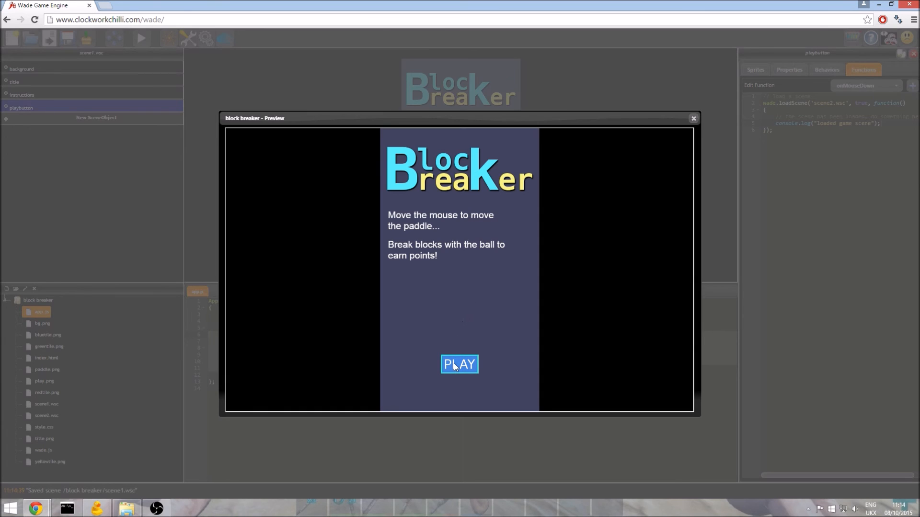
click(459, 364)
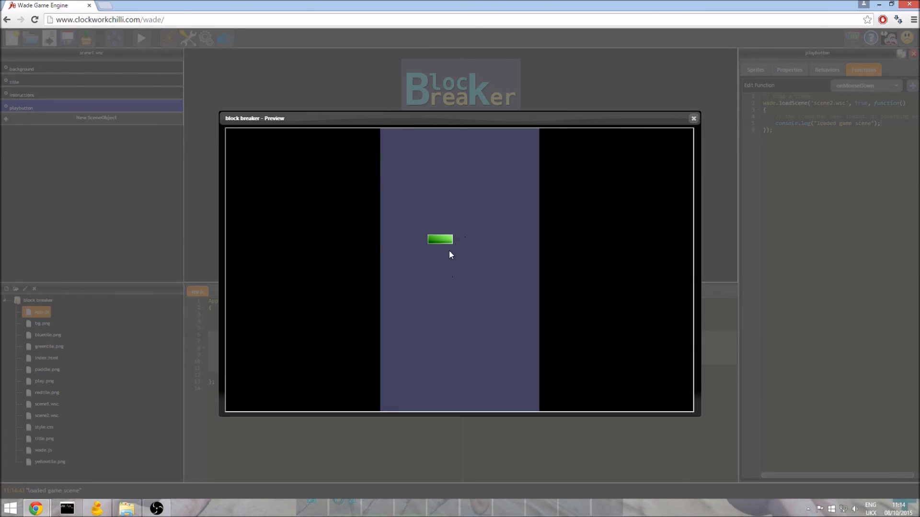
mouse_move(443, 236)
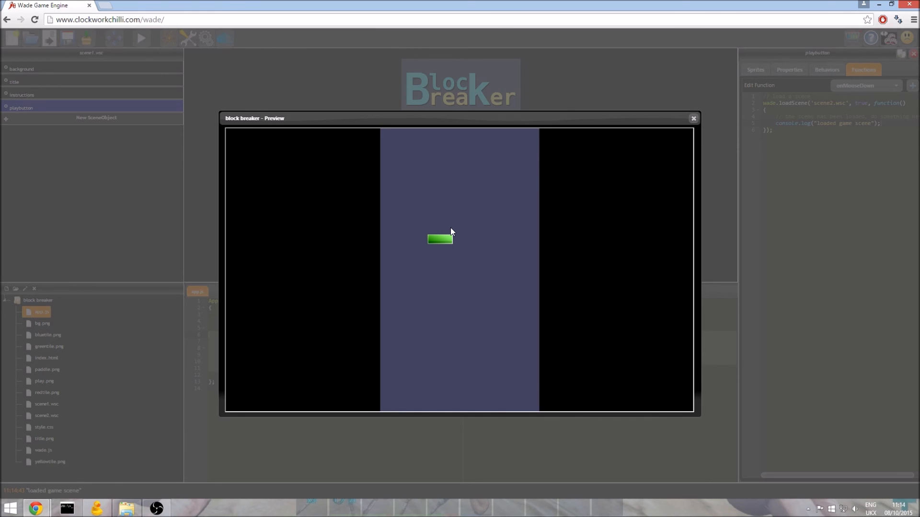
mouse_move(581, 159)
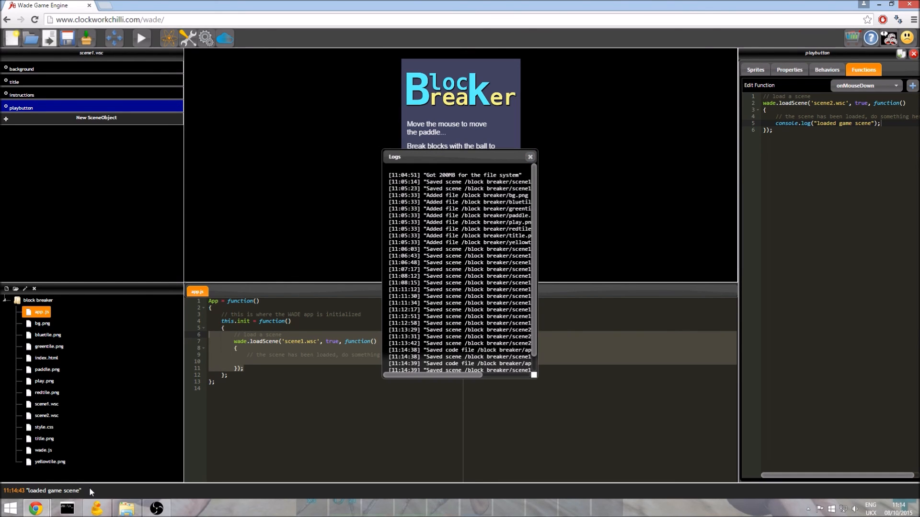
scroll(down, 3)
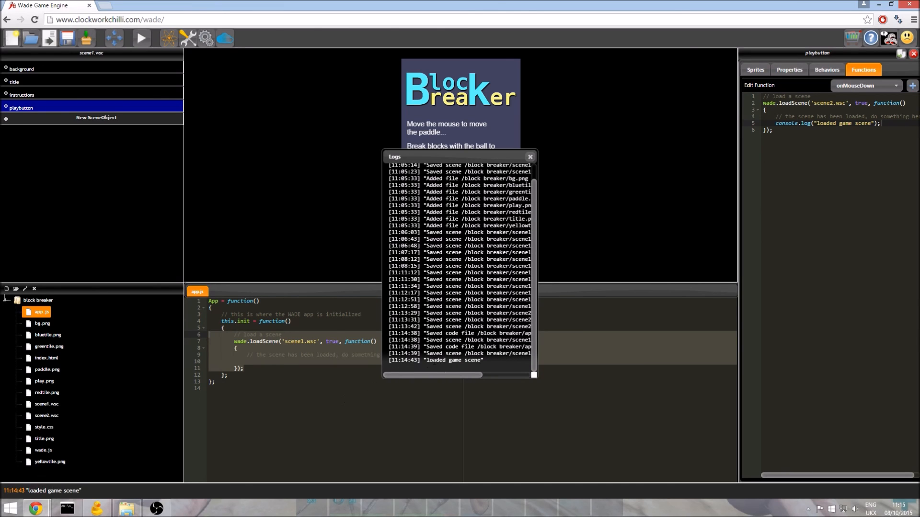
click(529, 156)
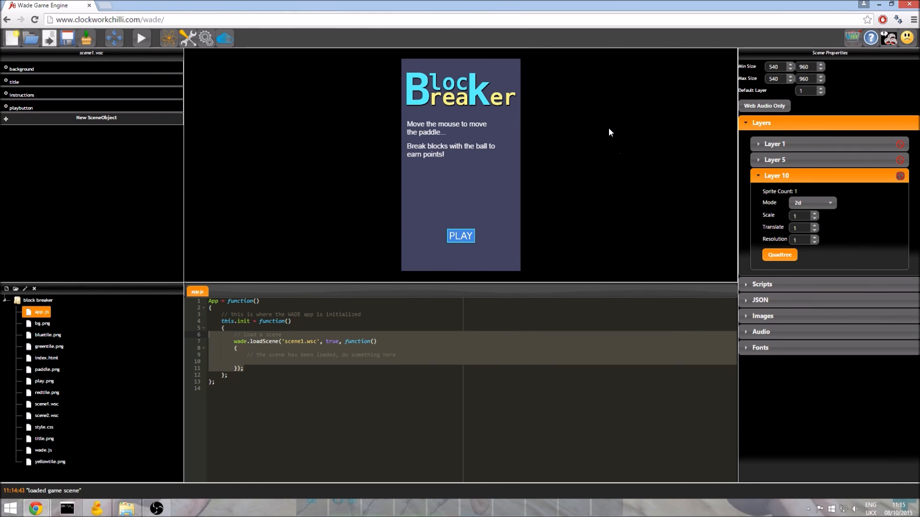
mouse_move(602, 147)
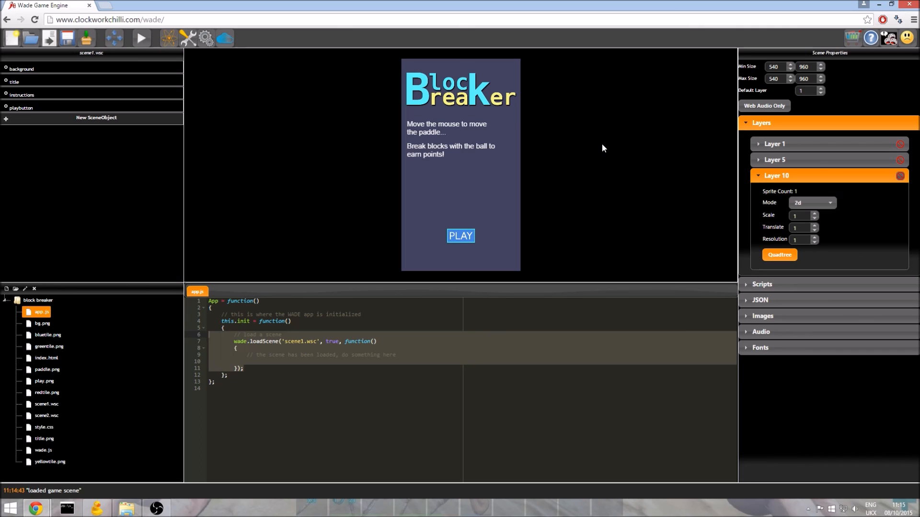